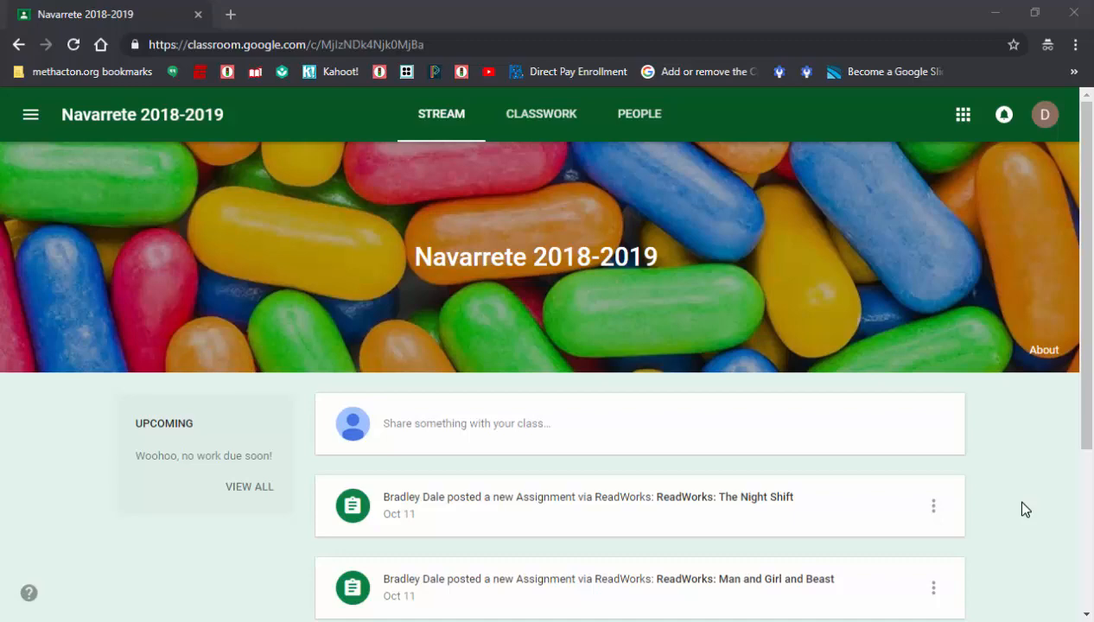
mouse_move(718, 504)
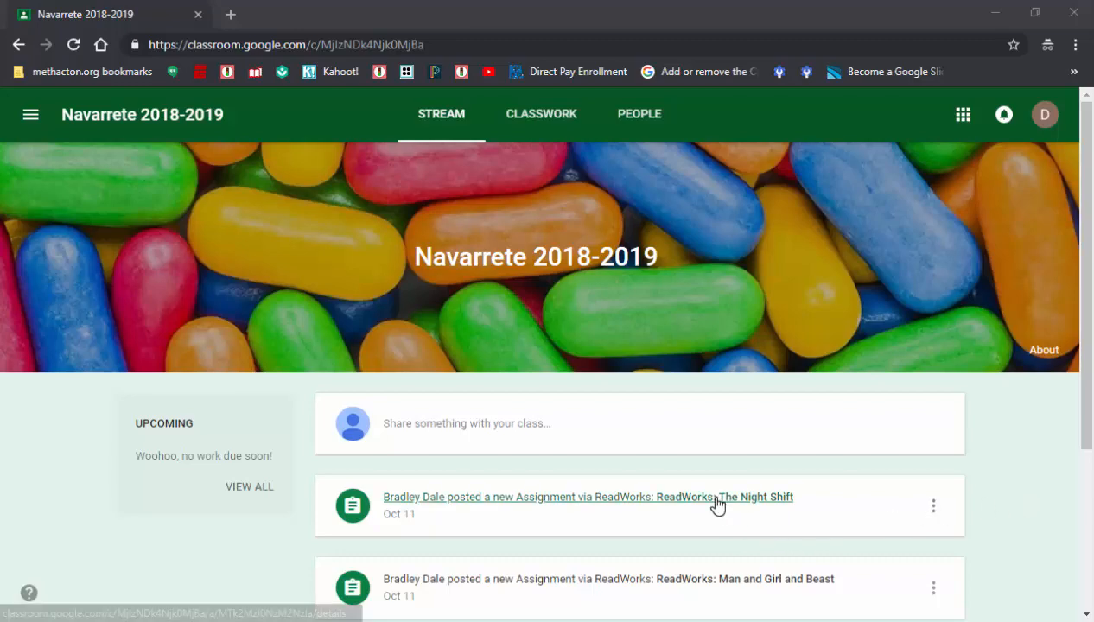
- Open the 'ReadWorks: The Night Shift' assignment post, due Oct 24, from the Stream
left_click(724, 497)
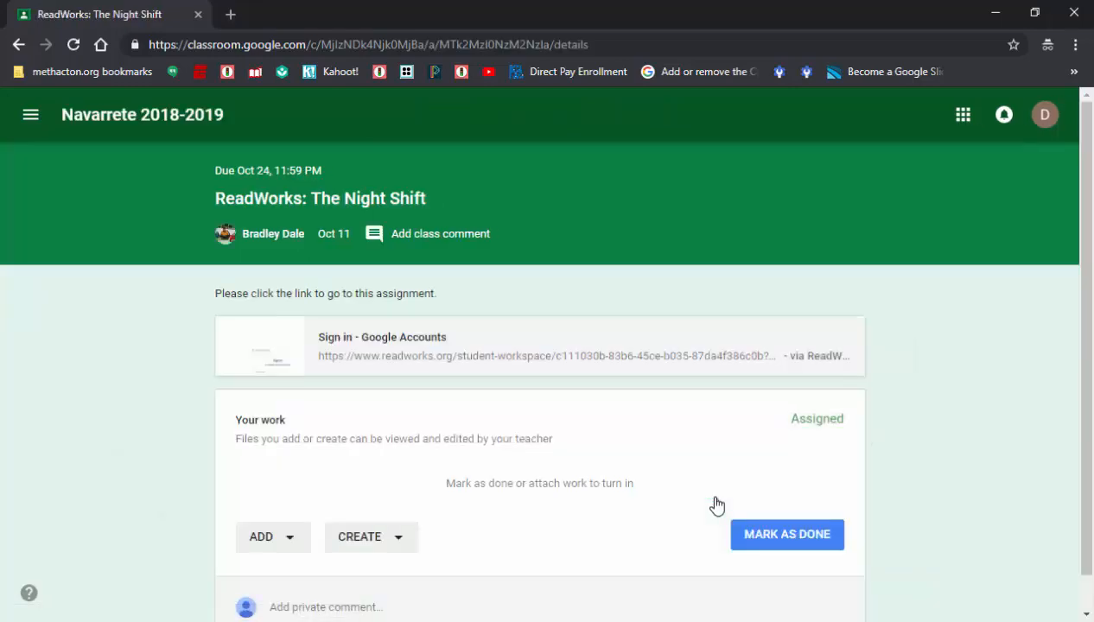
mouse_move(634, 375)
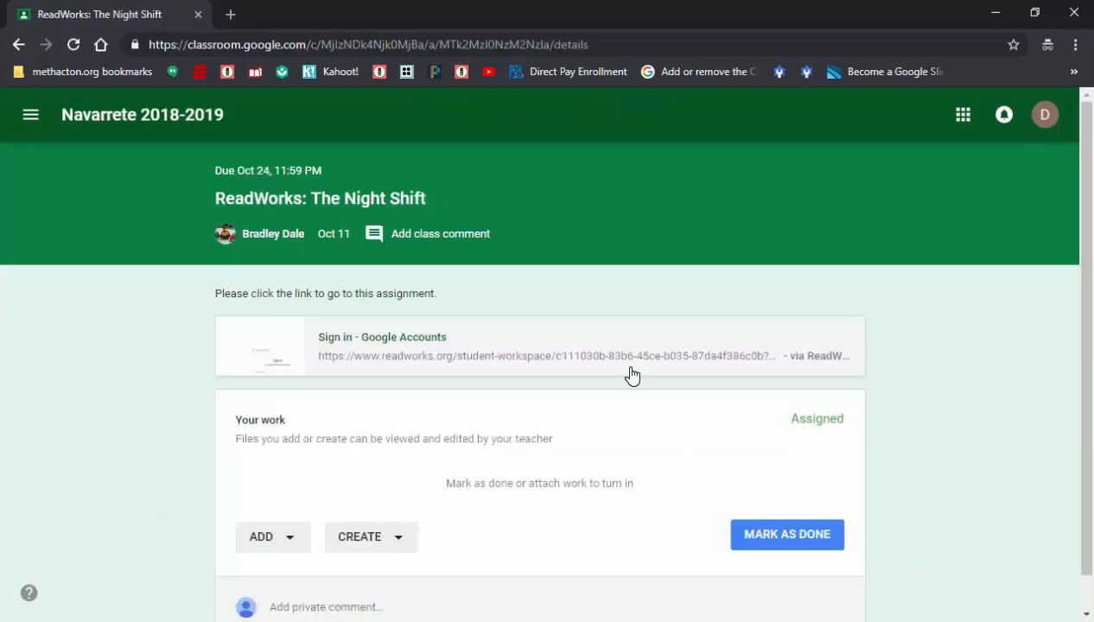
mouse_move(549, 356)
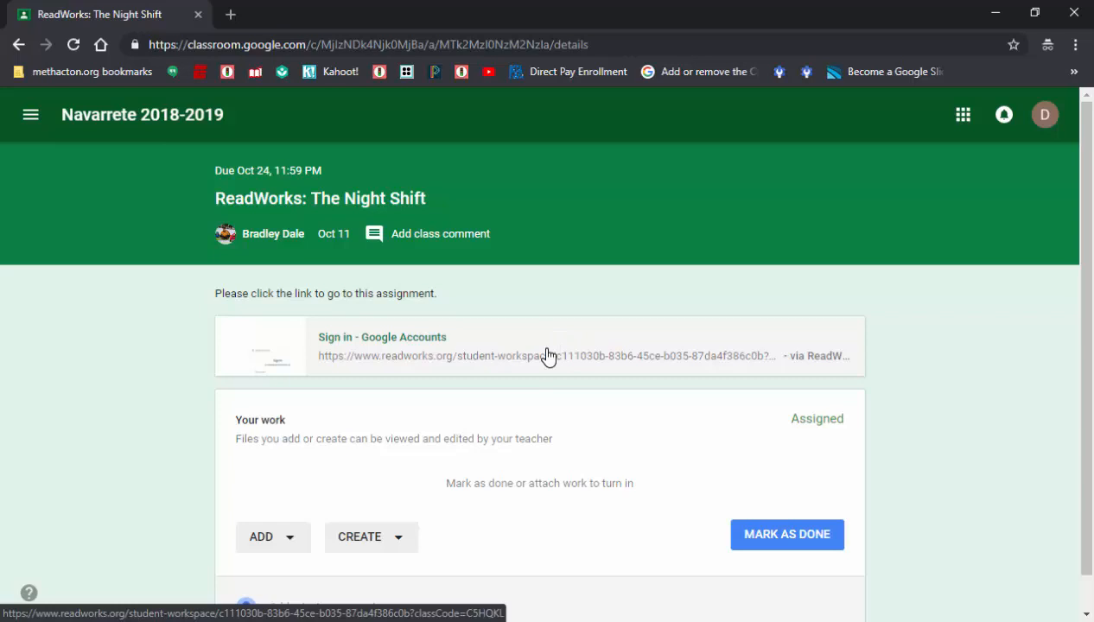
- Open The Night Shift article from the ReadWorks link and scroll through its text
left_click(547, 356)
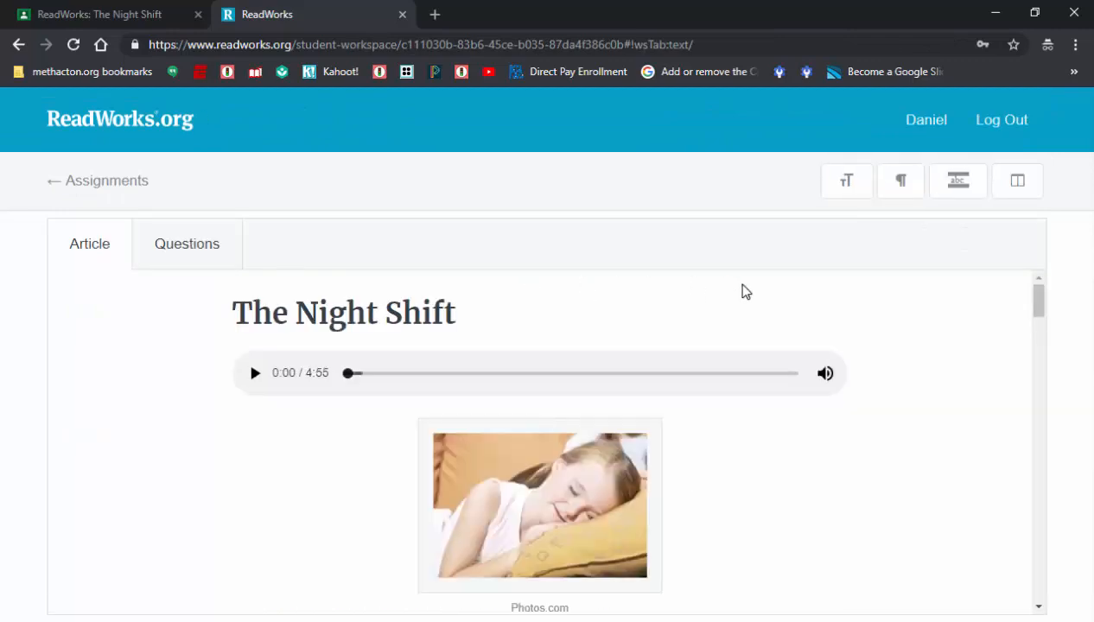
scroll("down", 3)
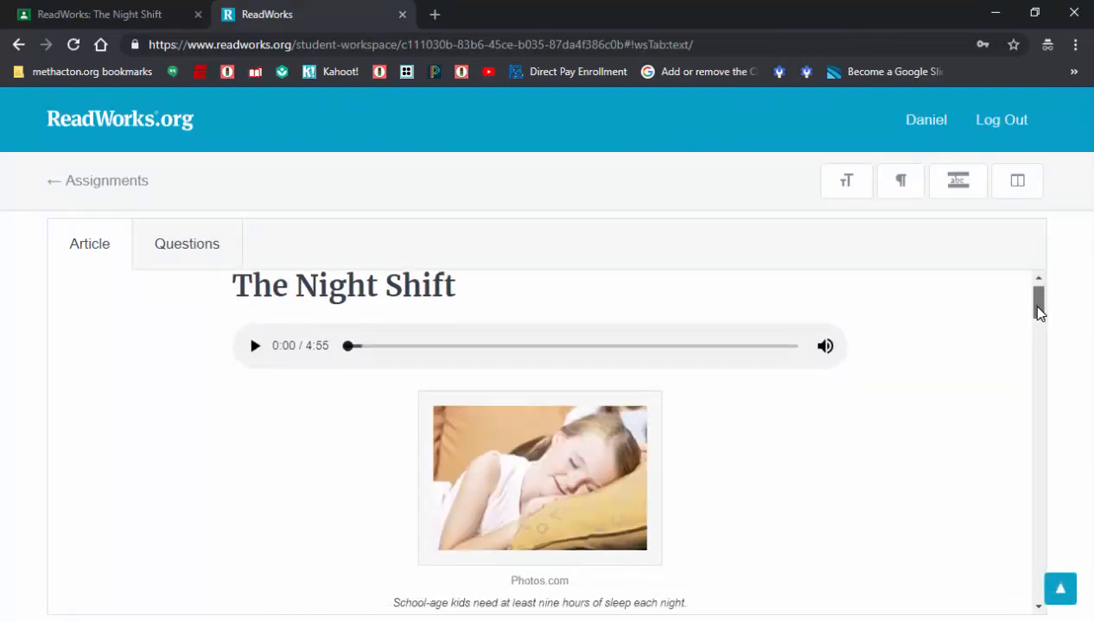
mouse_move(350, 371)
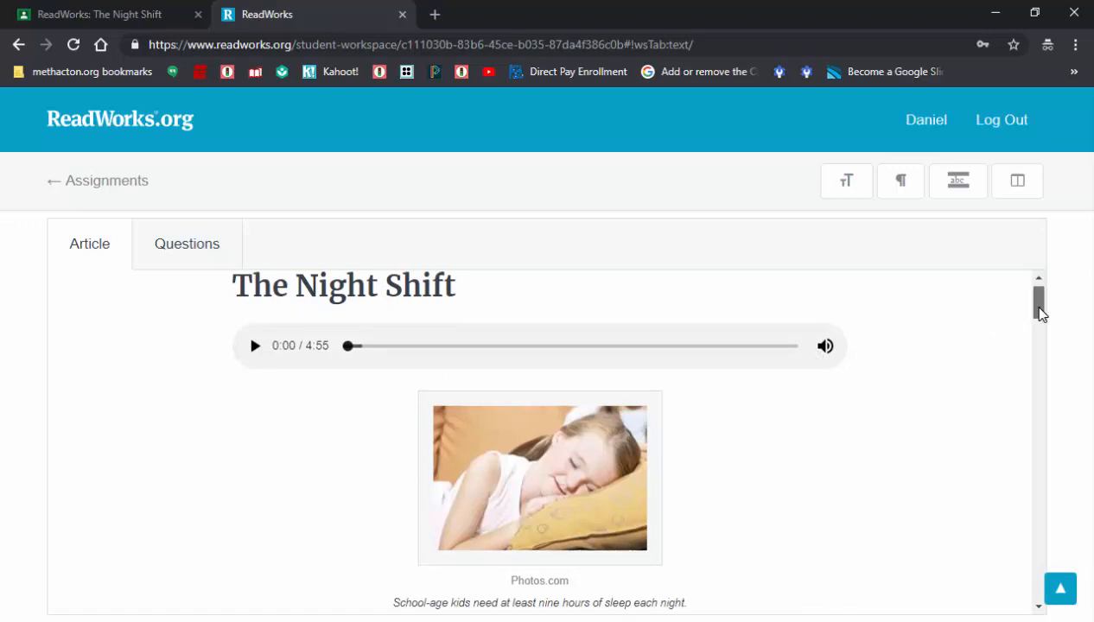
scroll("down", 3)
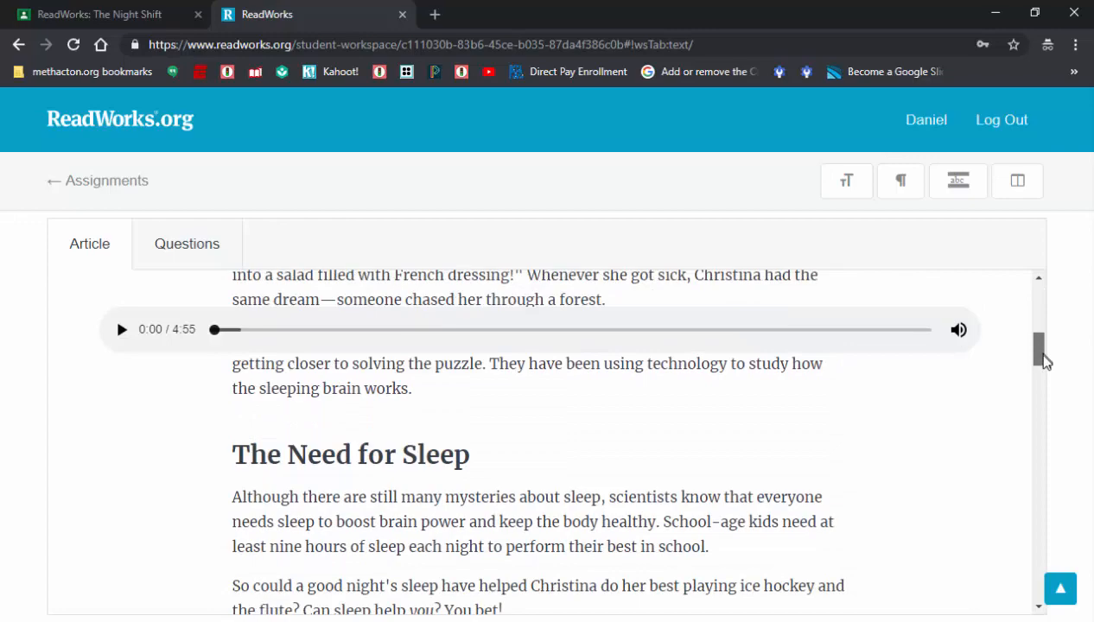
scroll("up", 3)
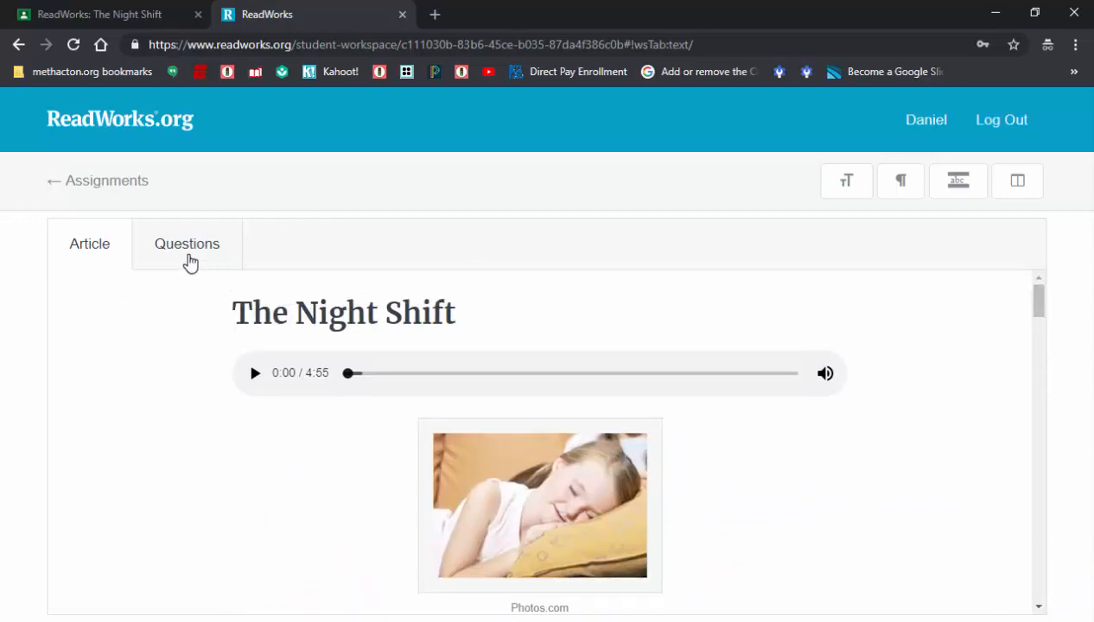
- Switch to the Questions tab and scroll through the five unanswered Explicit Information Questions
left_click(186, 244)
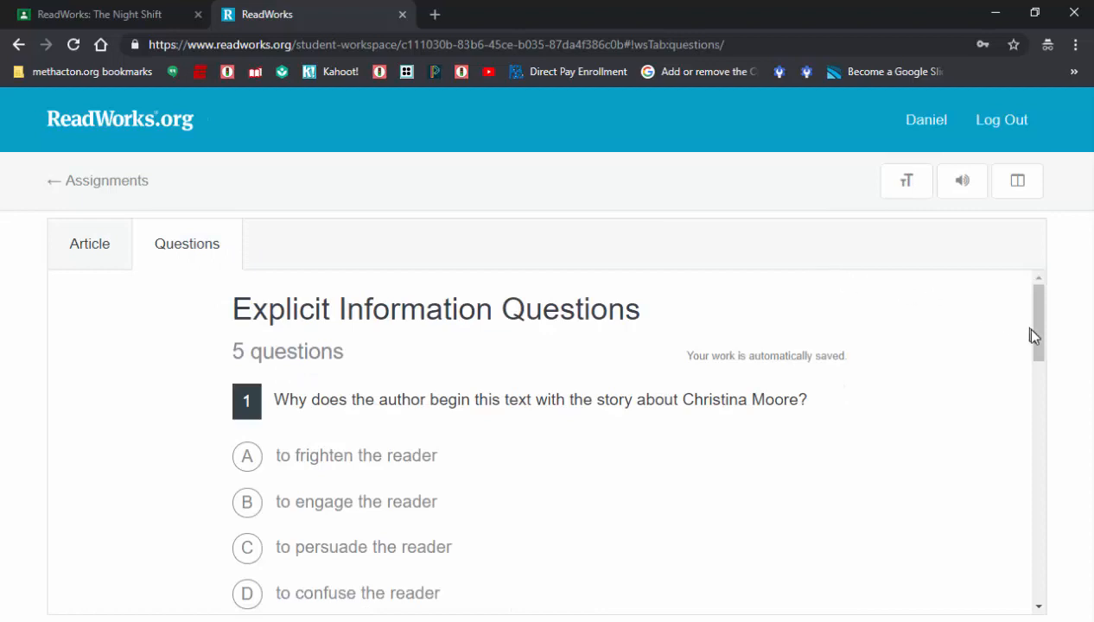
scroll("down", 3)
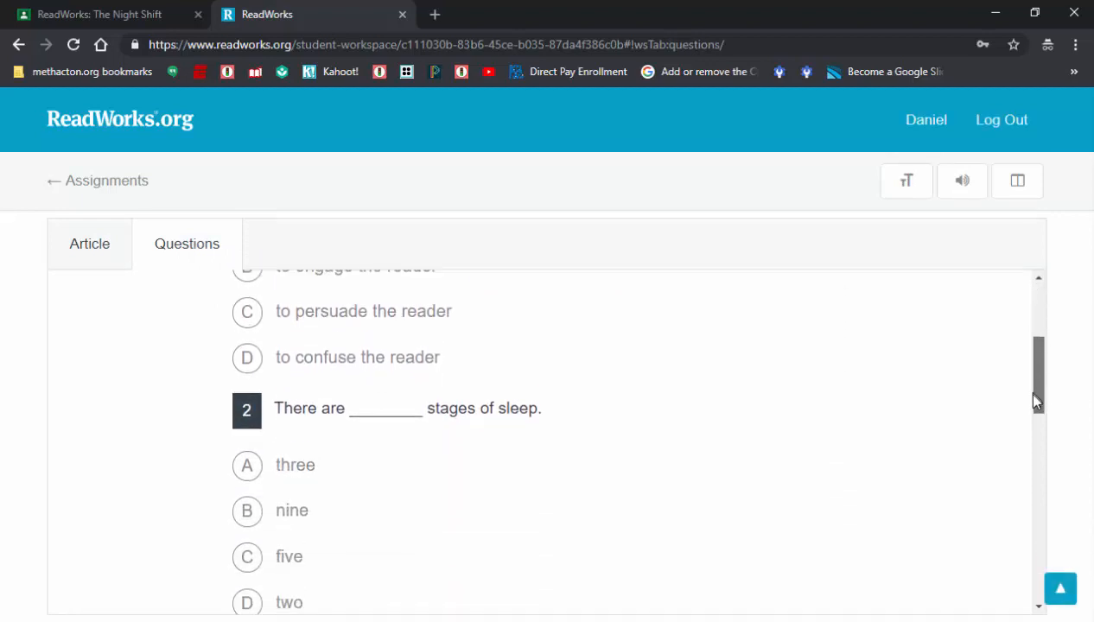
scroll("down", 3)
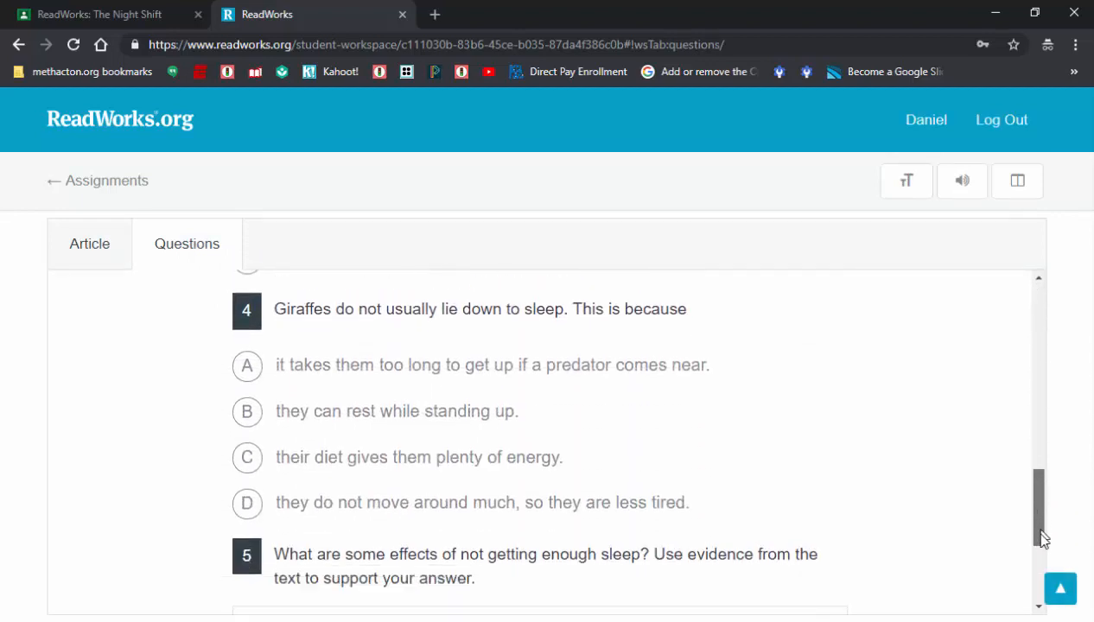
scroll("down", 3)
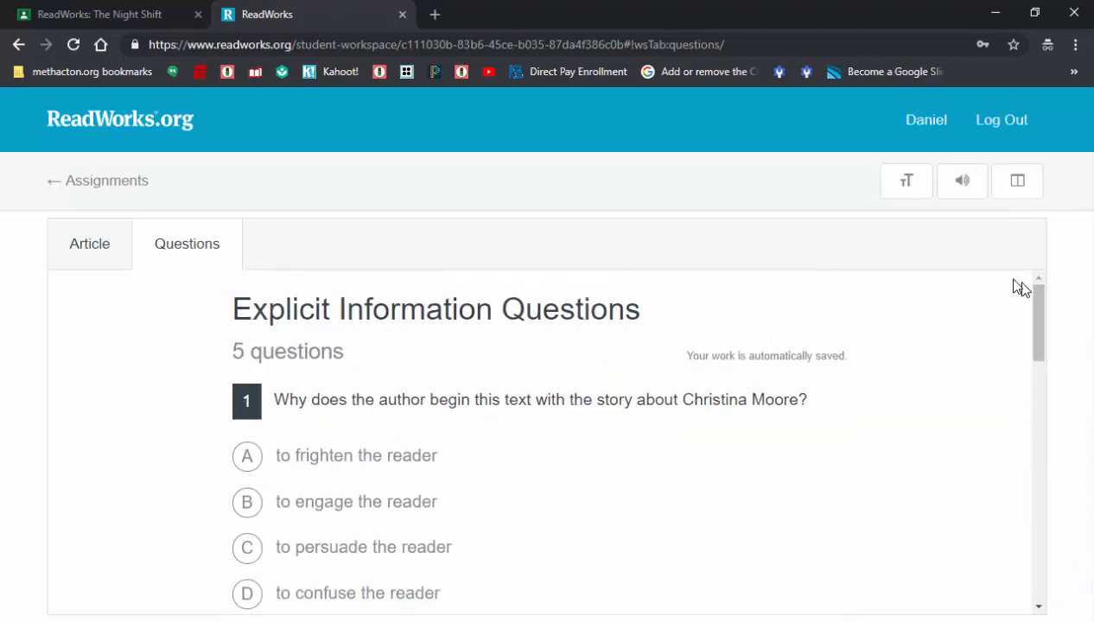
- Return to the article, toggle text size off again, and turn on paragraph numbers
left_click(89, 244)
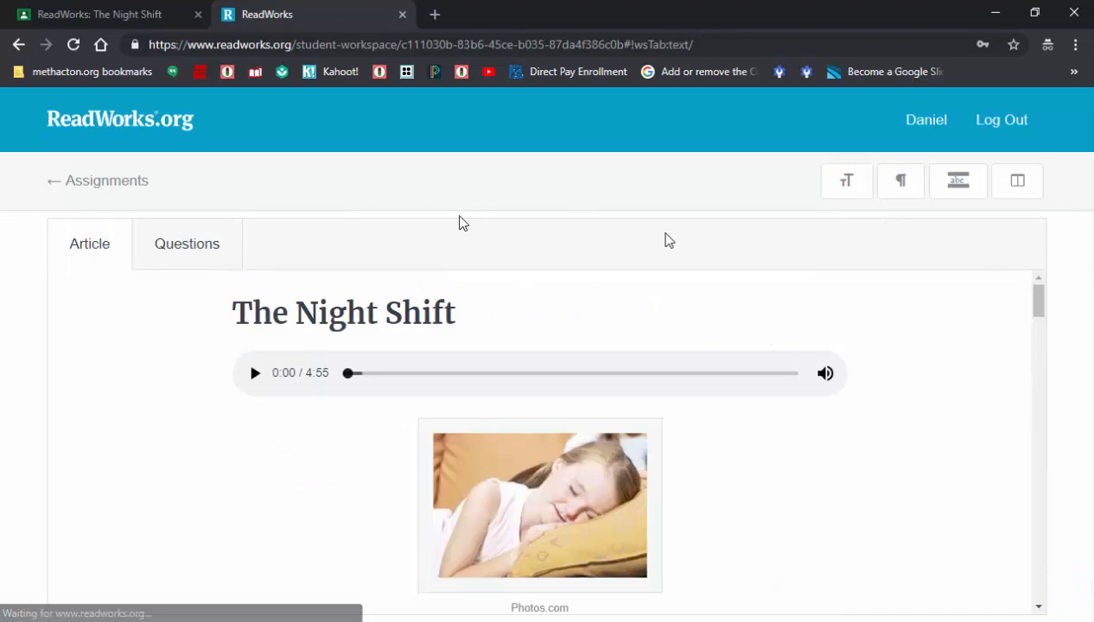
mouse_move(1071, 323)
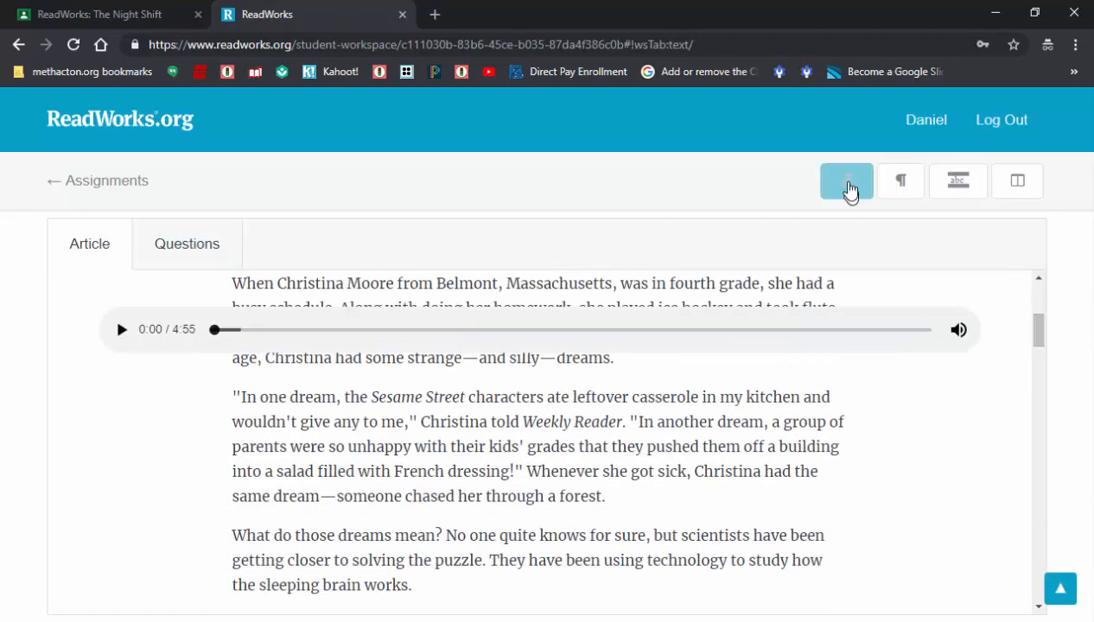
left_click(846, 180)
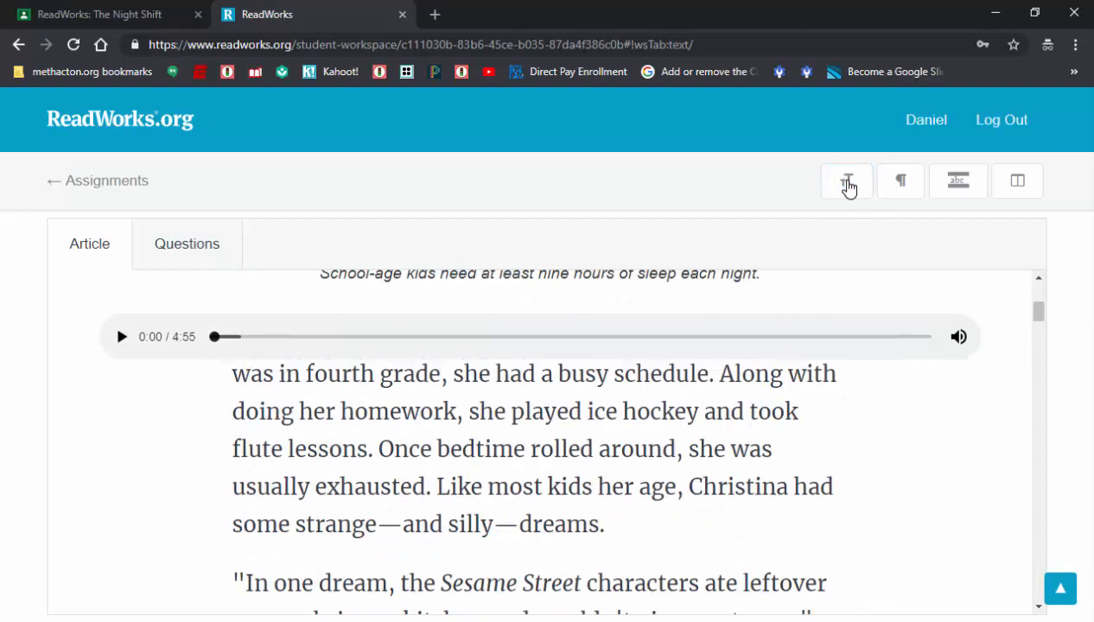
left_click(900, 181)
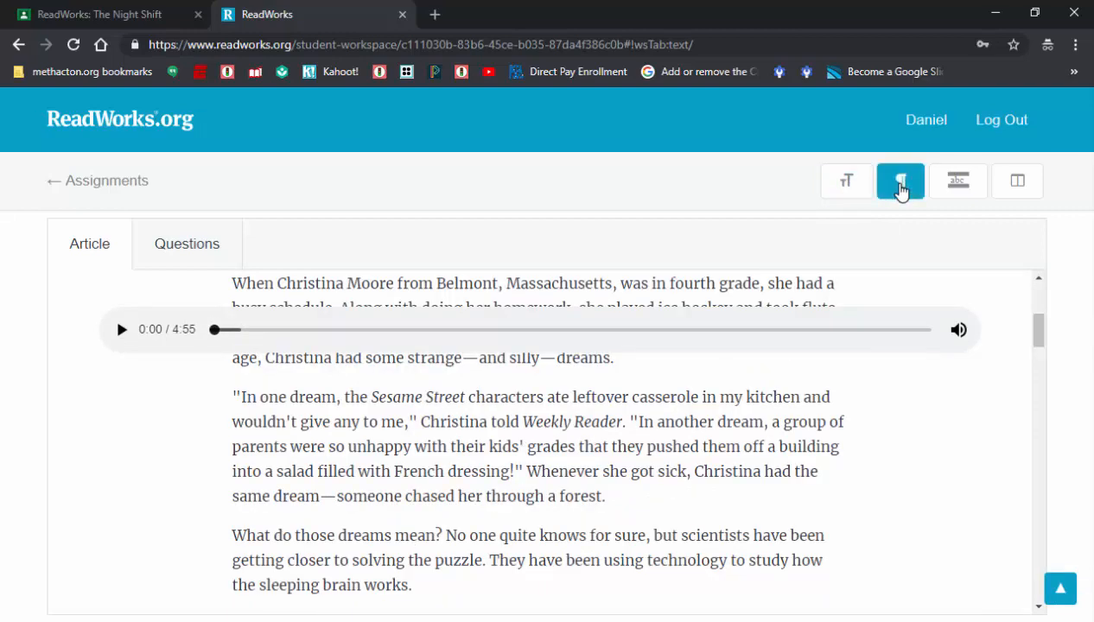
left_click(900, 180)
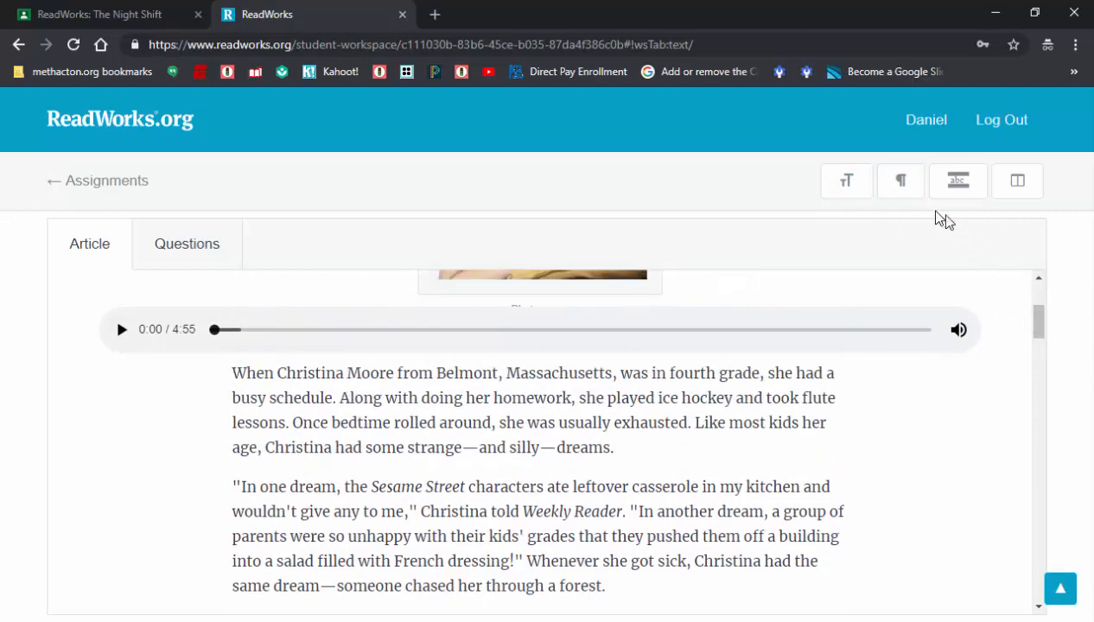
left_click(900, 180)
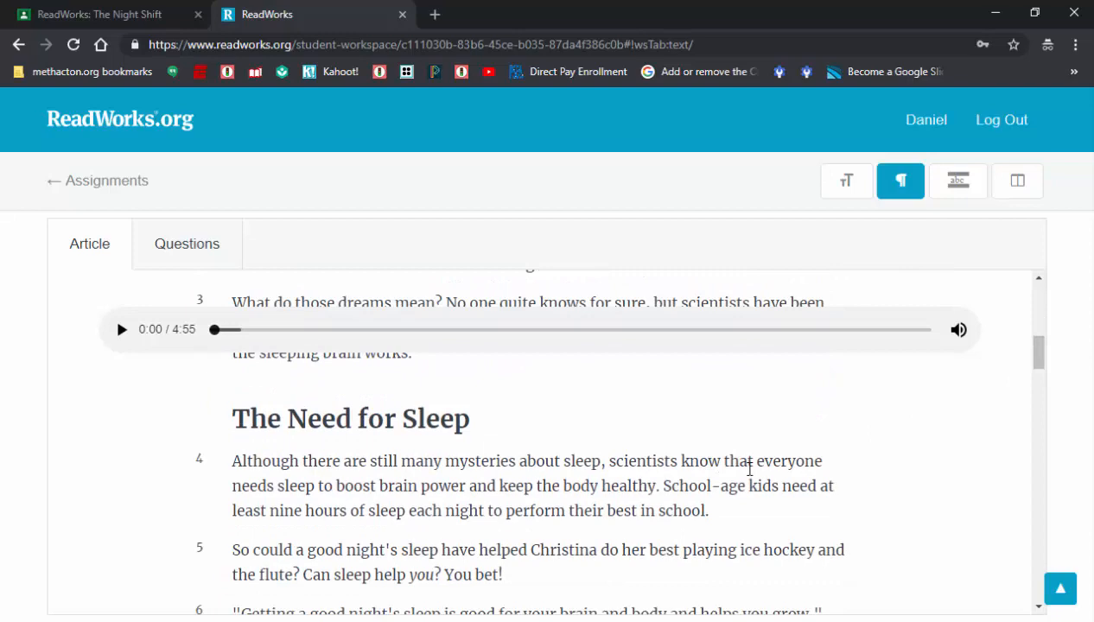
scroll("up", 3)
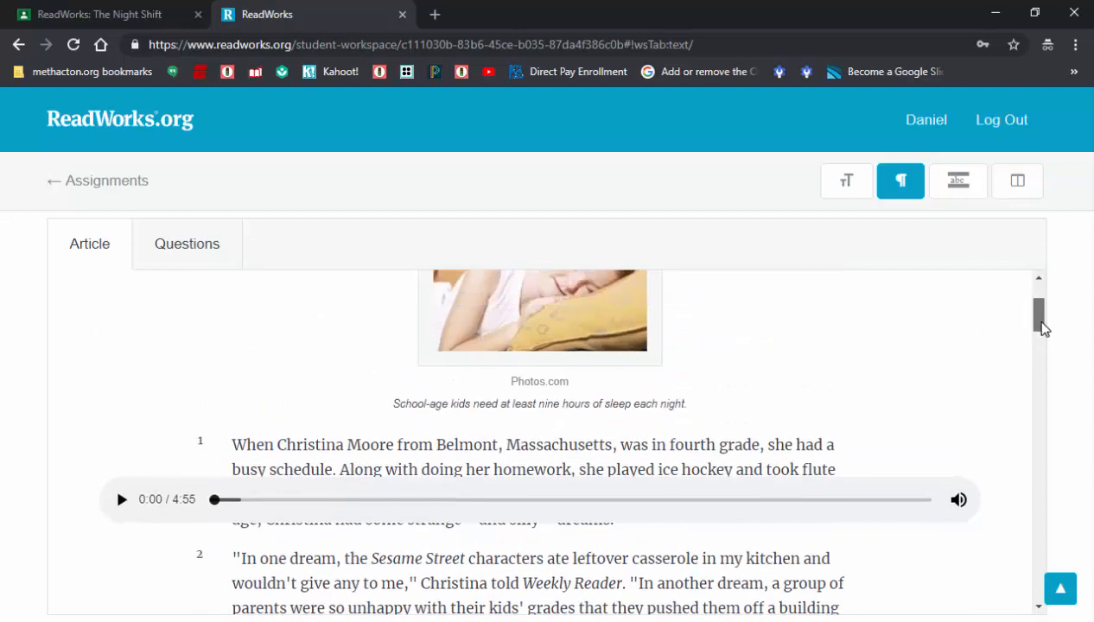
- Try line-focus shading while scrolling, then turn off line focus and paragraph numbers
left_click(957, 180)
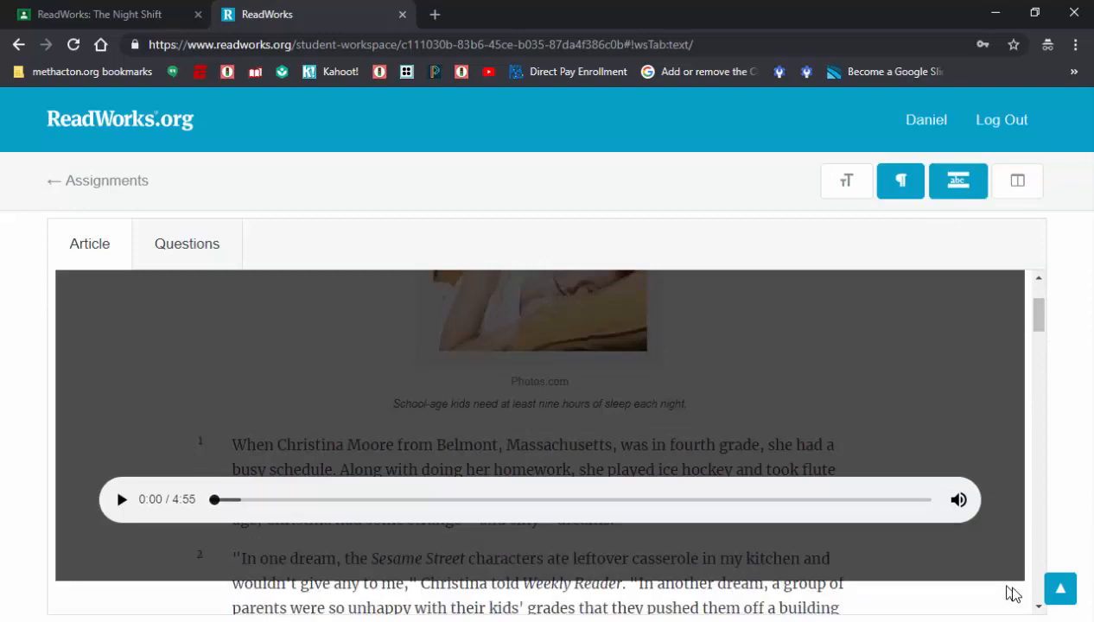
scroll("down", 3)
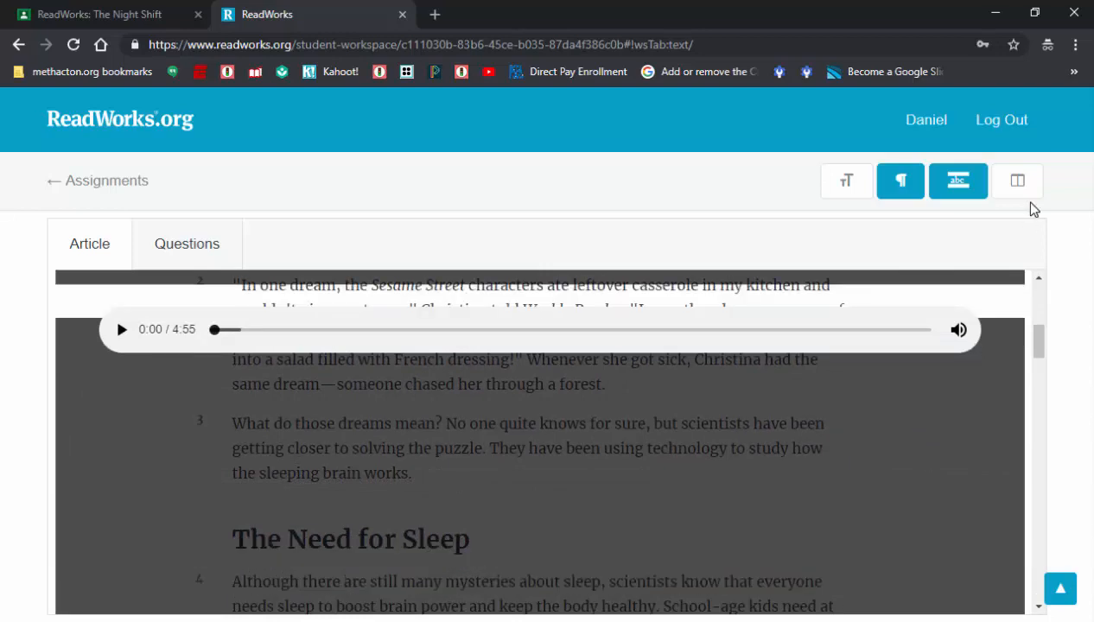
left_click(900, 181)
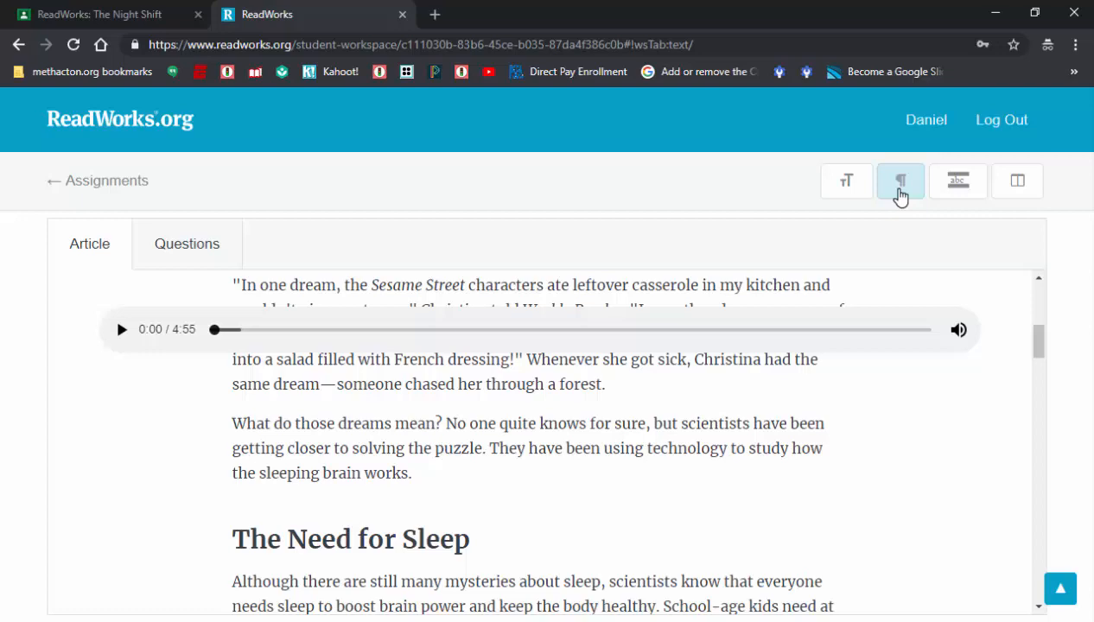
left_click(1017, 181)
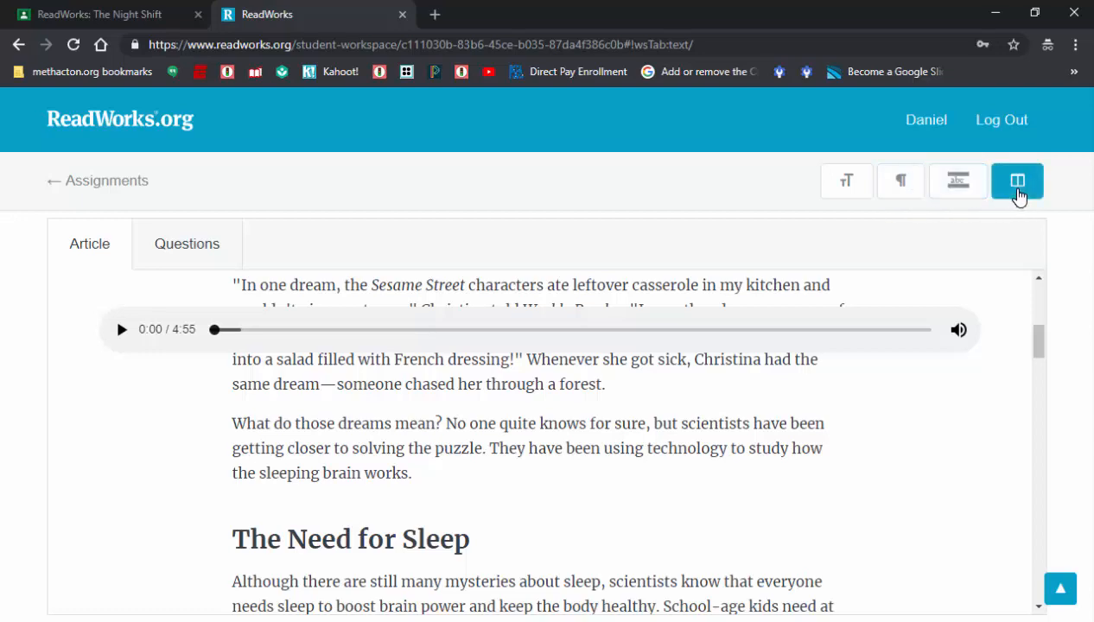
left_click(1018, 181)
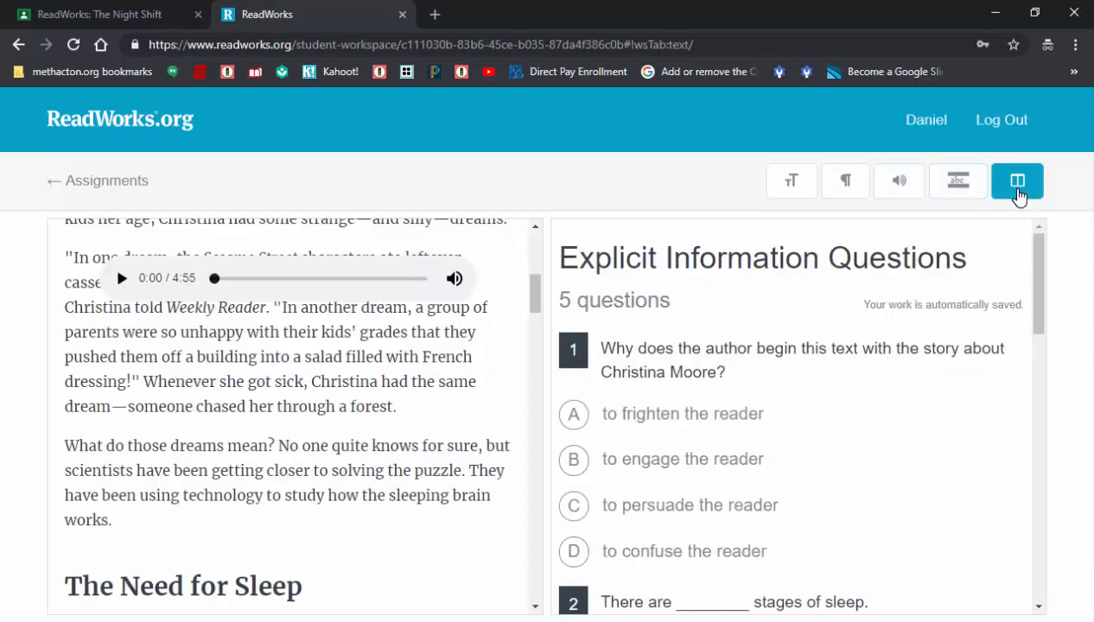
mouse_move(275, 264)
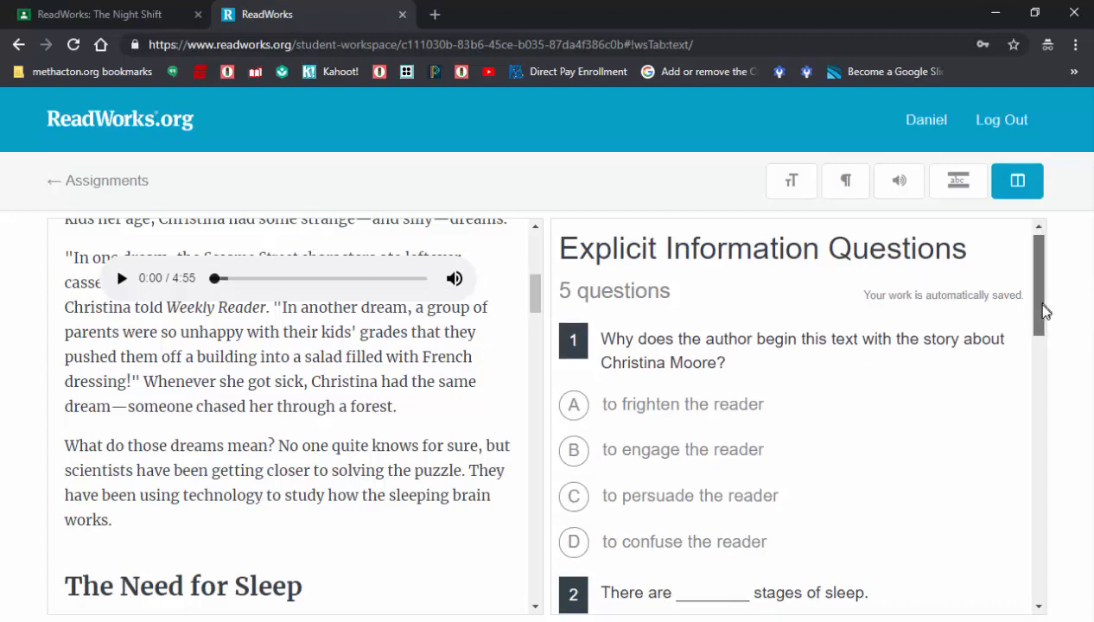
scroll("down", 3)
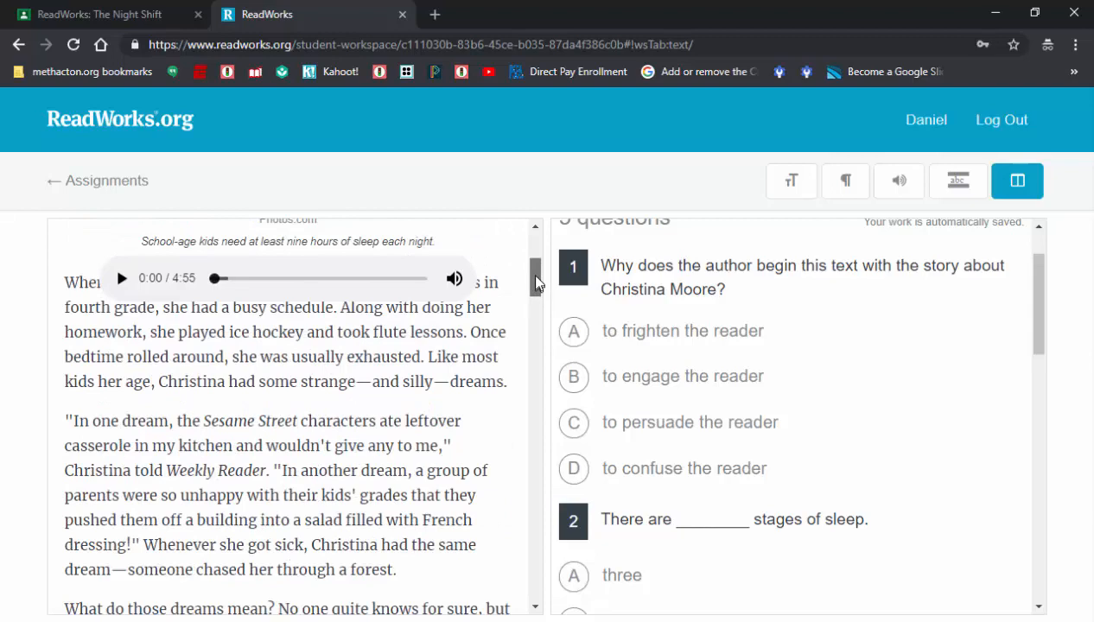
scroll("up", 3)
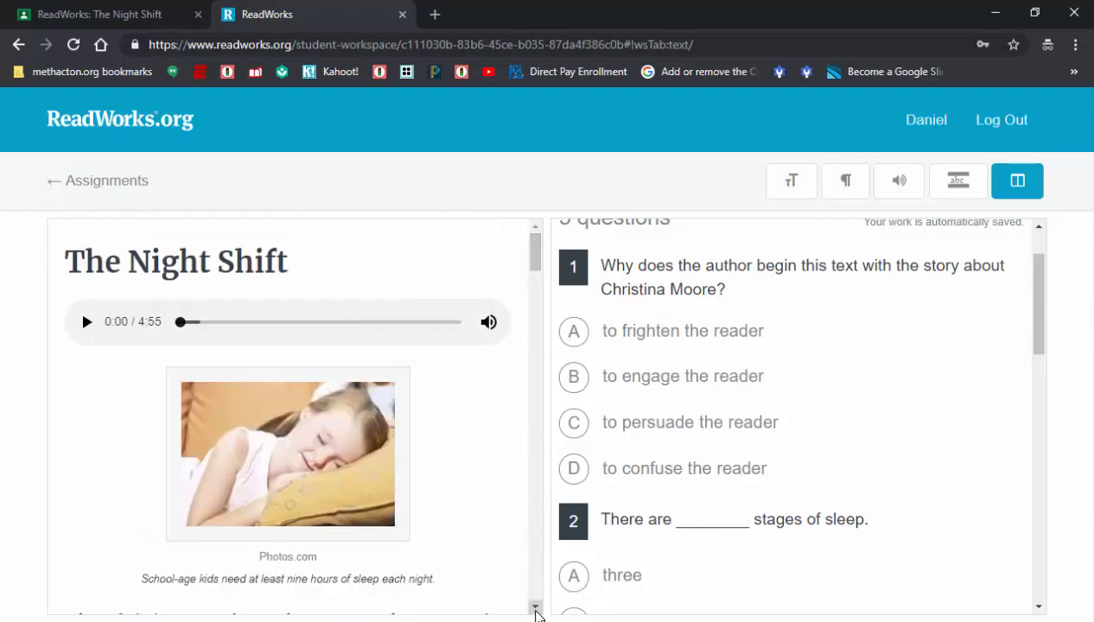
scroll("down", 3)
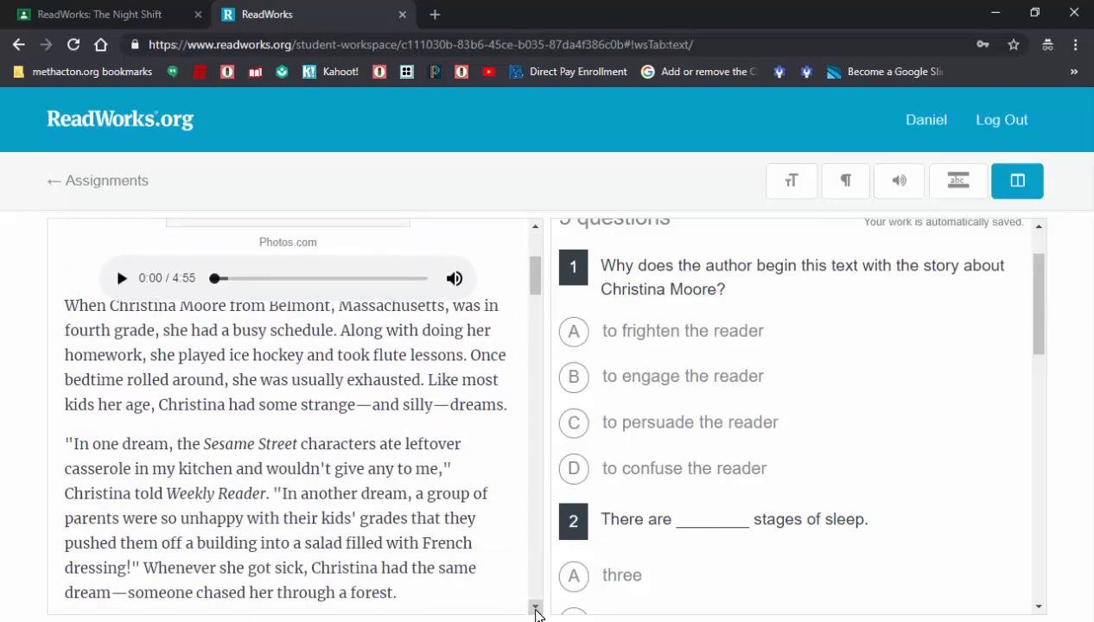
scroll("down", 3)
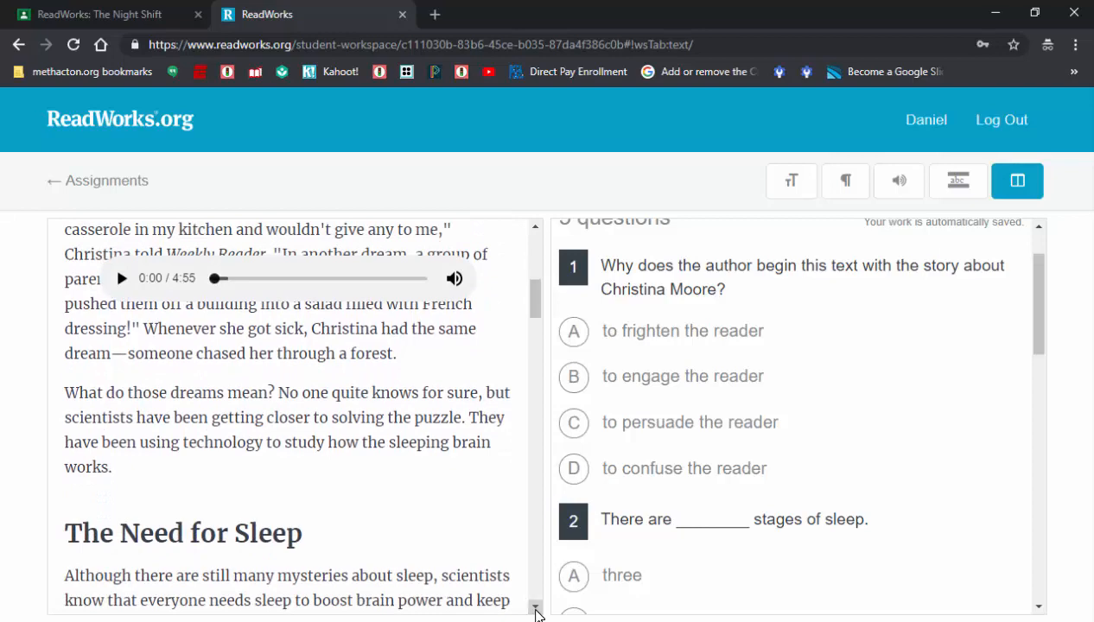
scroll("down", 3)
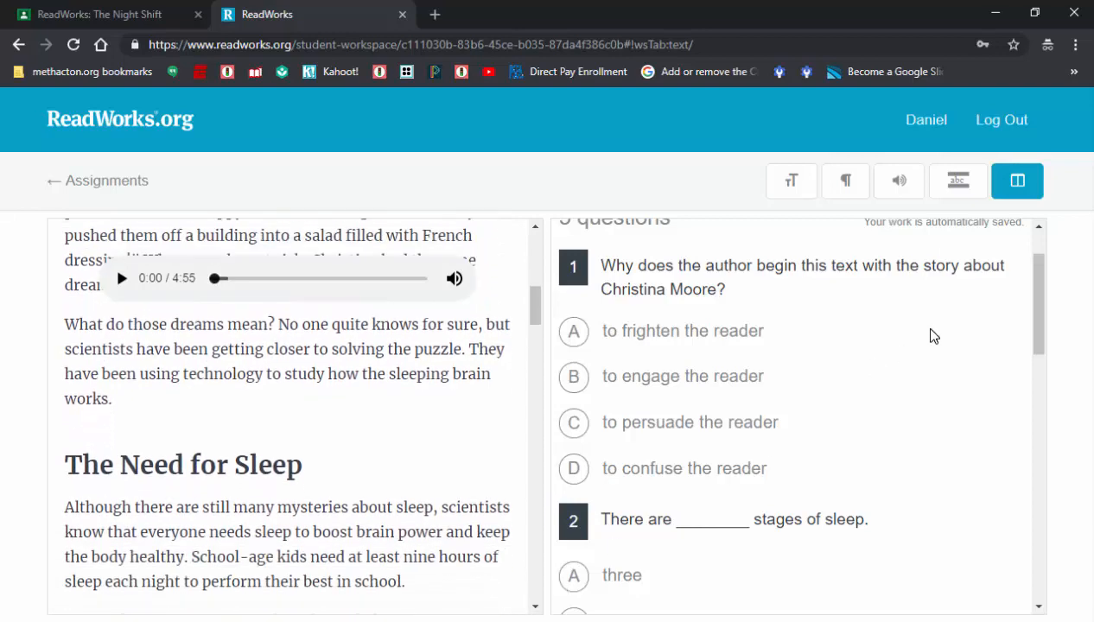
mouse_move(590, 346)
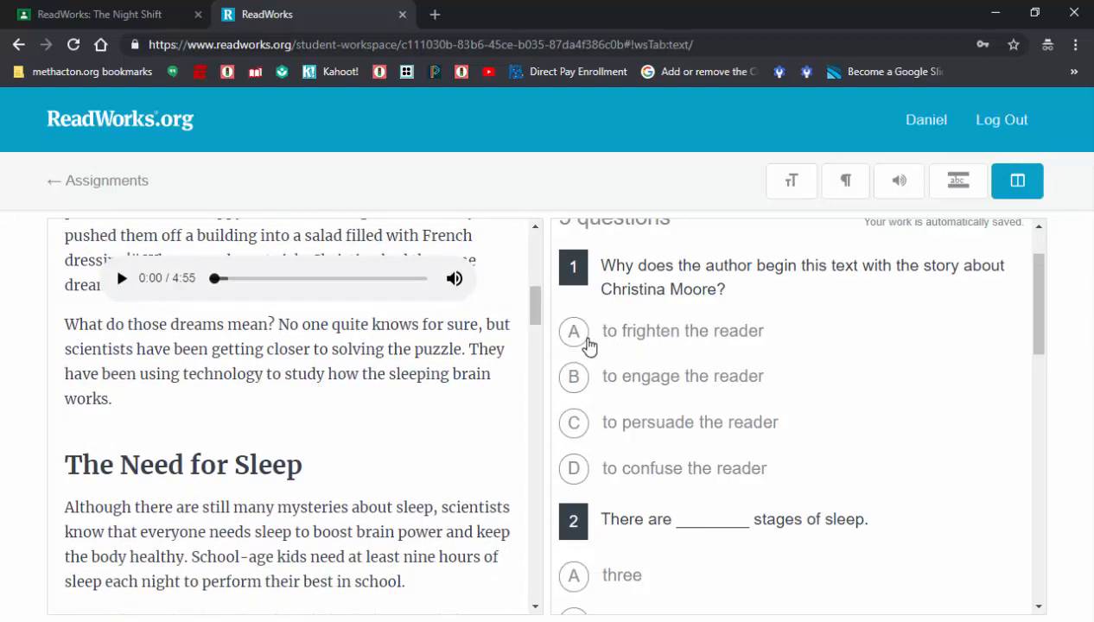
scroll("down", 3)
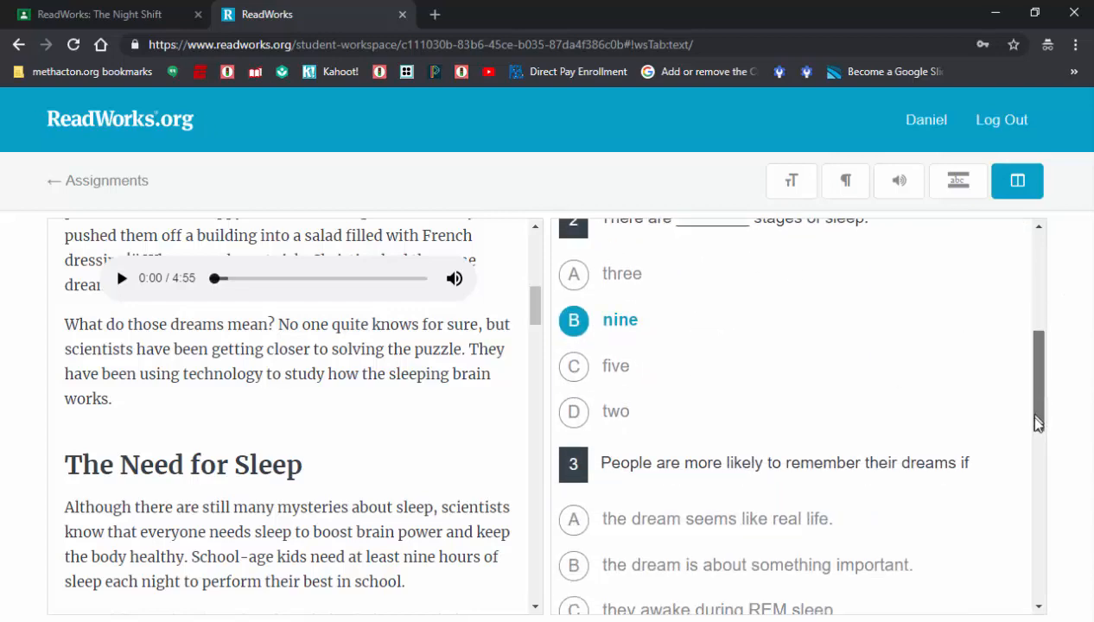
- Scroll down to question 5 and write 'Sample' as its answer
scroll("down", 3)
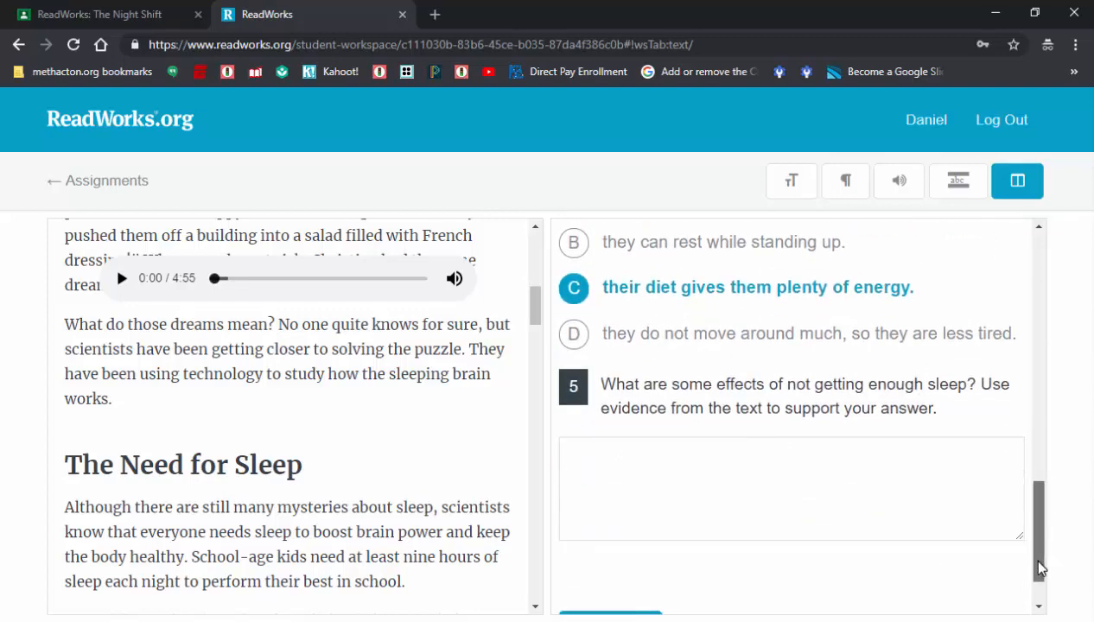
type("Sampl")
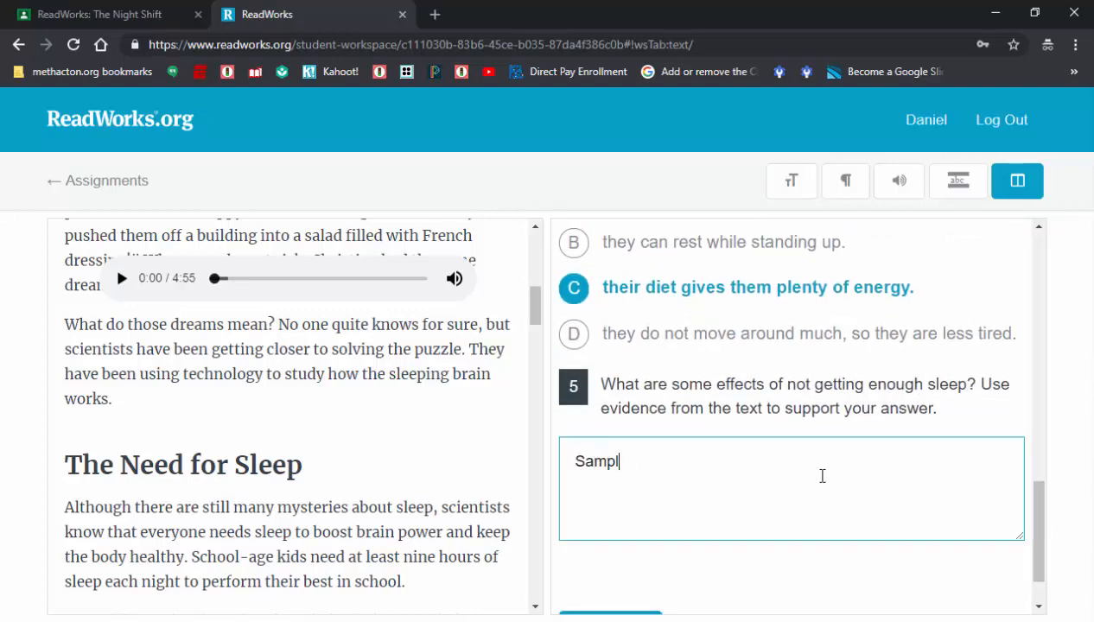
type("e")
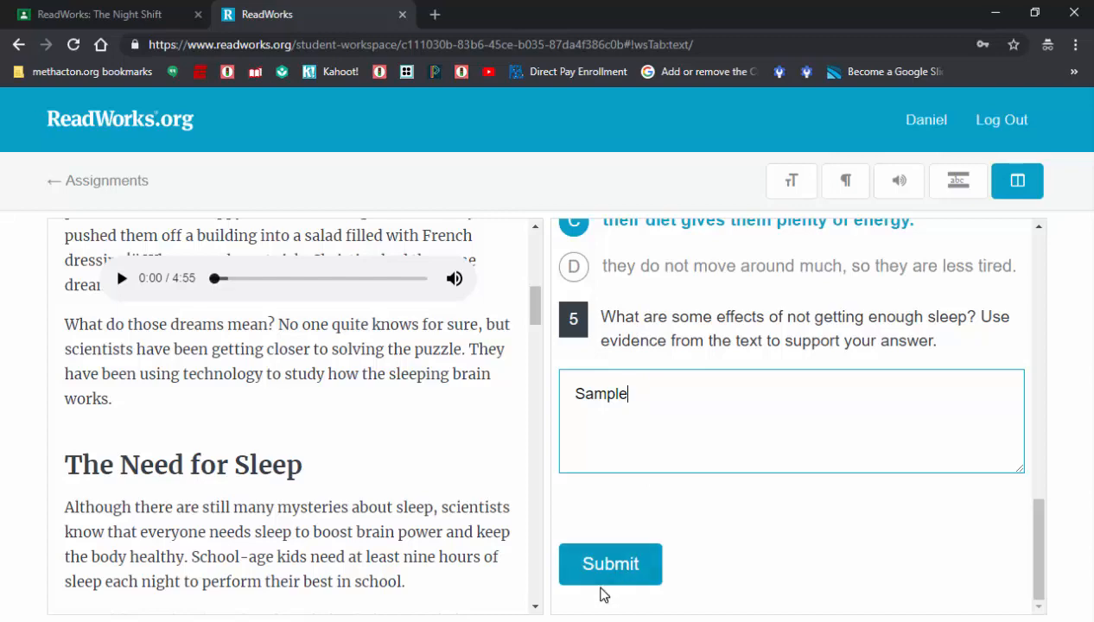
- Submit and confirm the assignment, review the 1/4 multiple-choice results, then revisit Article and Questions
left_click(610, 564)
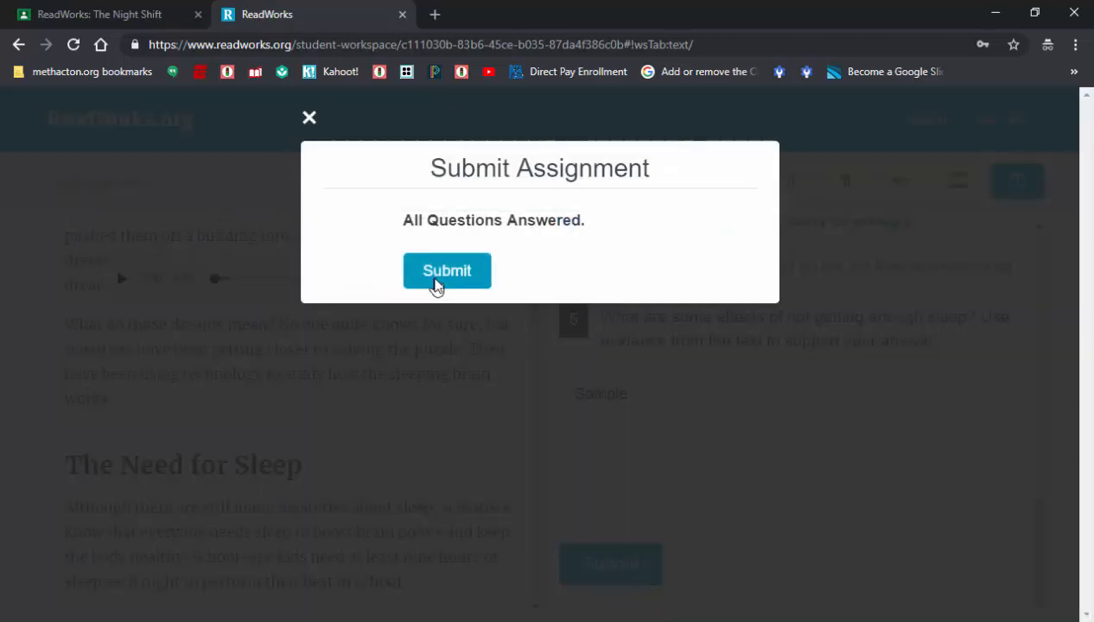
left_click(447, 271)
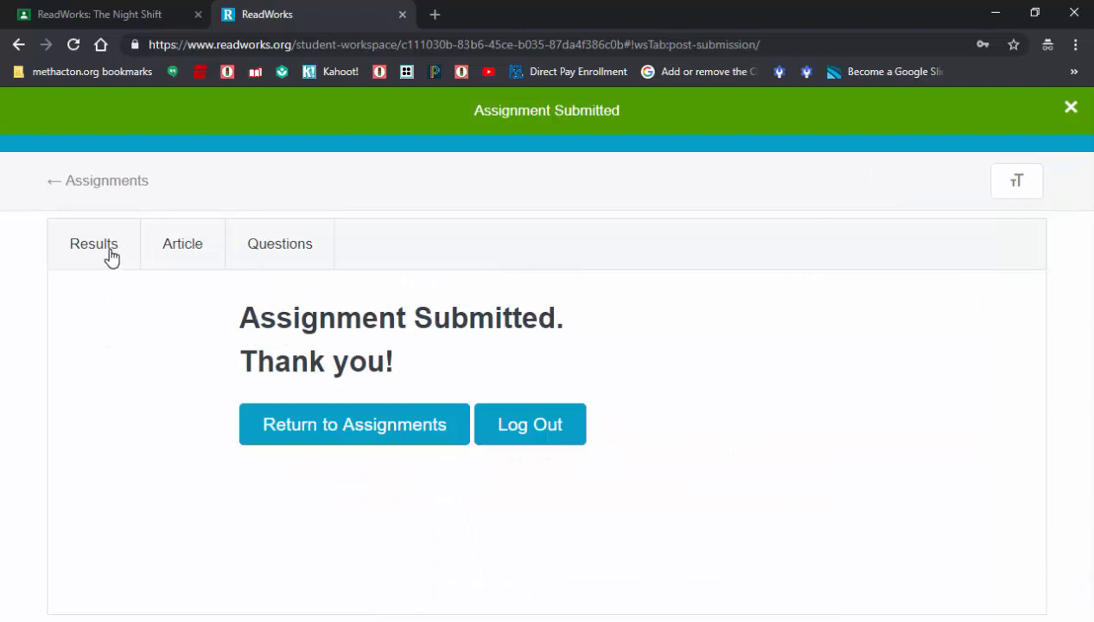
left_click(93, 244)
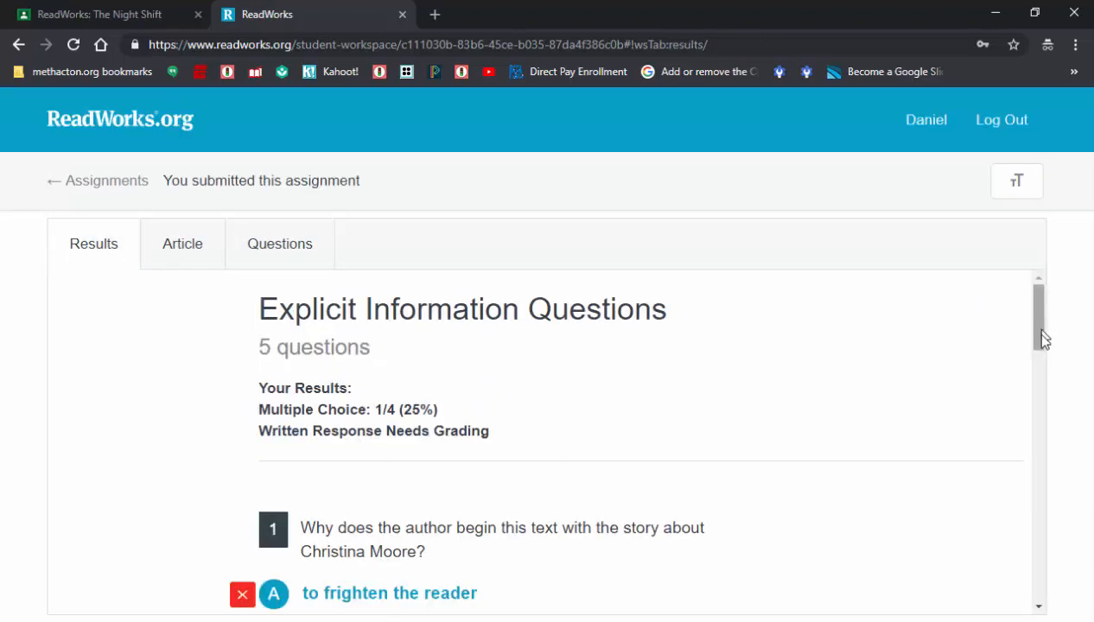
scroll("down", 3)
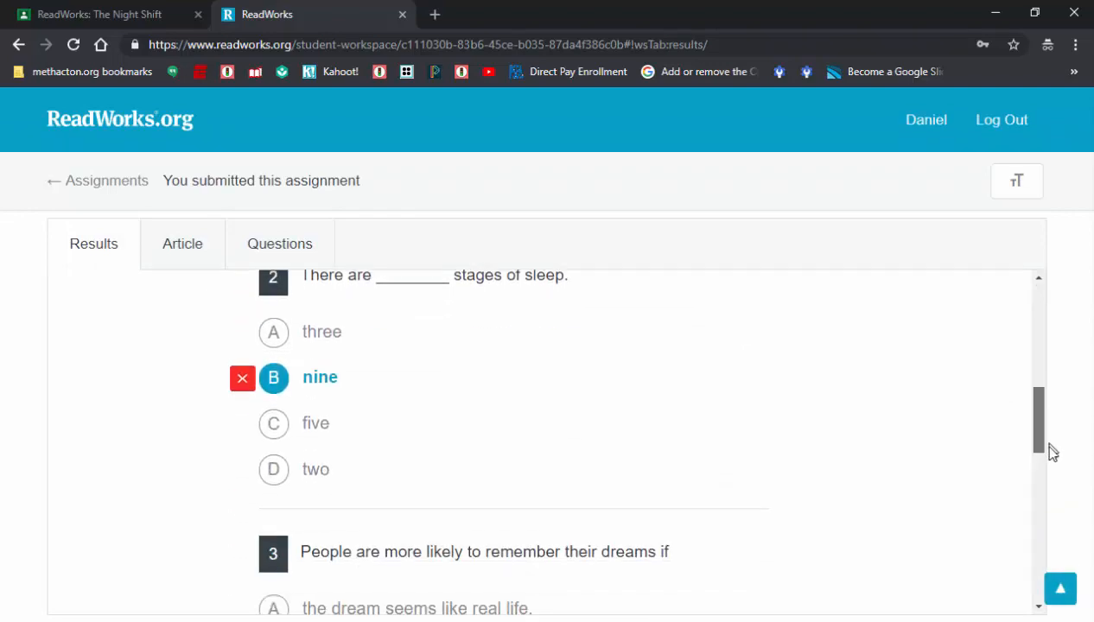
scroll("down", 3)
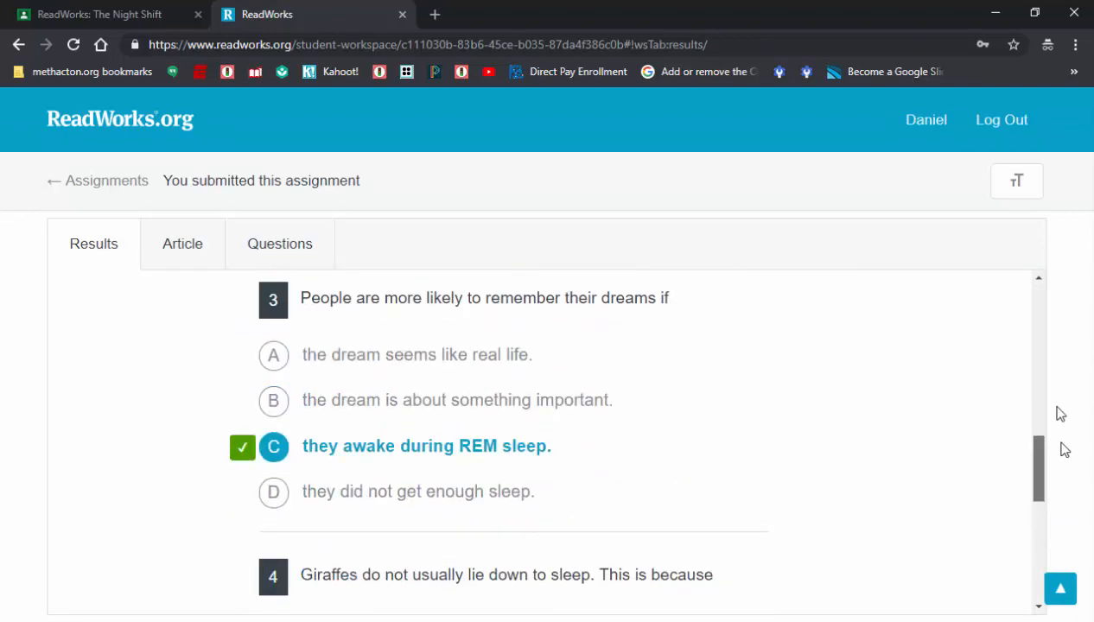
left_click(182, 244)
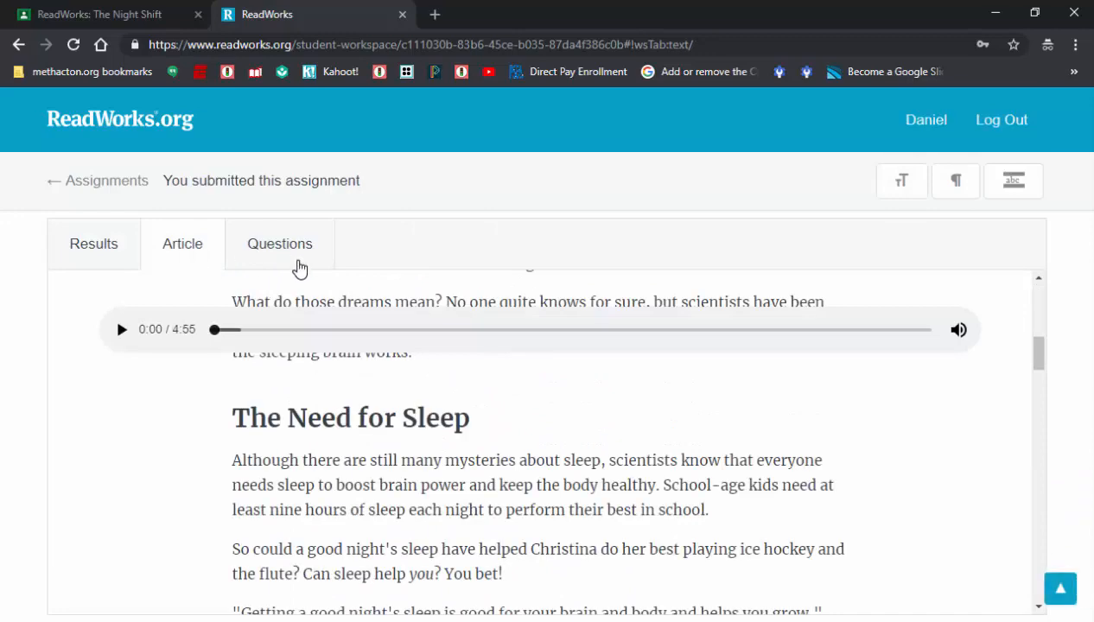
left_click(280, 244)
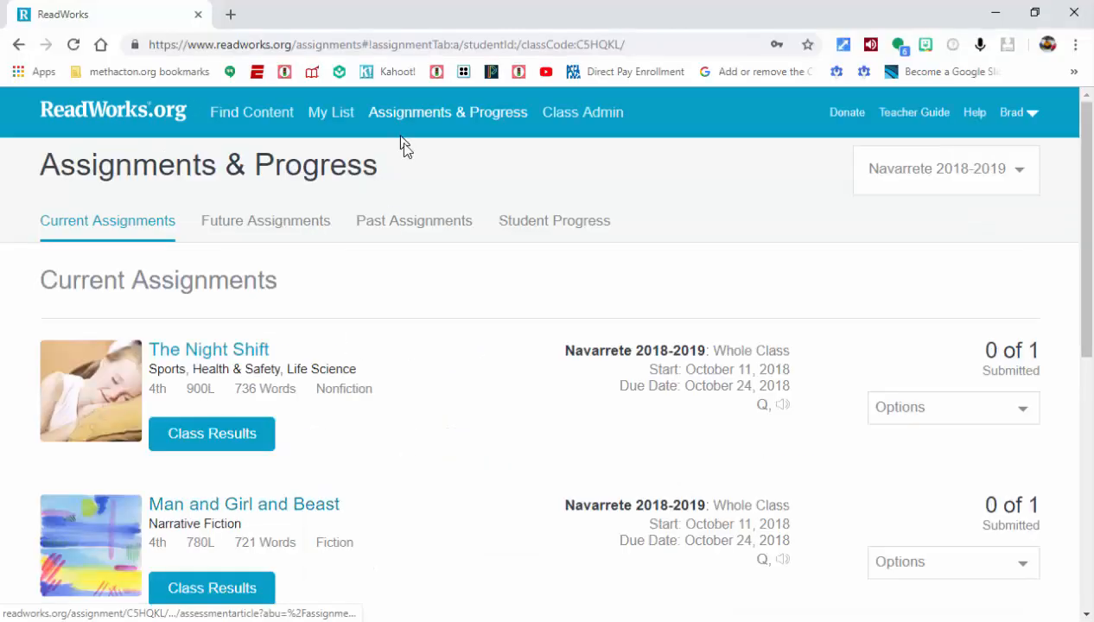
- As teacher, open Assignments & Progress, then The Night Shift's Class Results
left_click(384, 44)
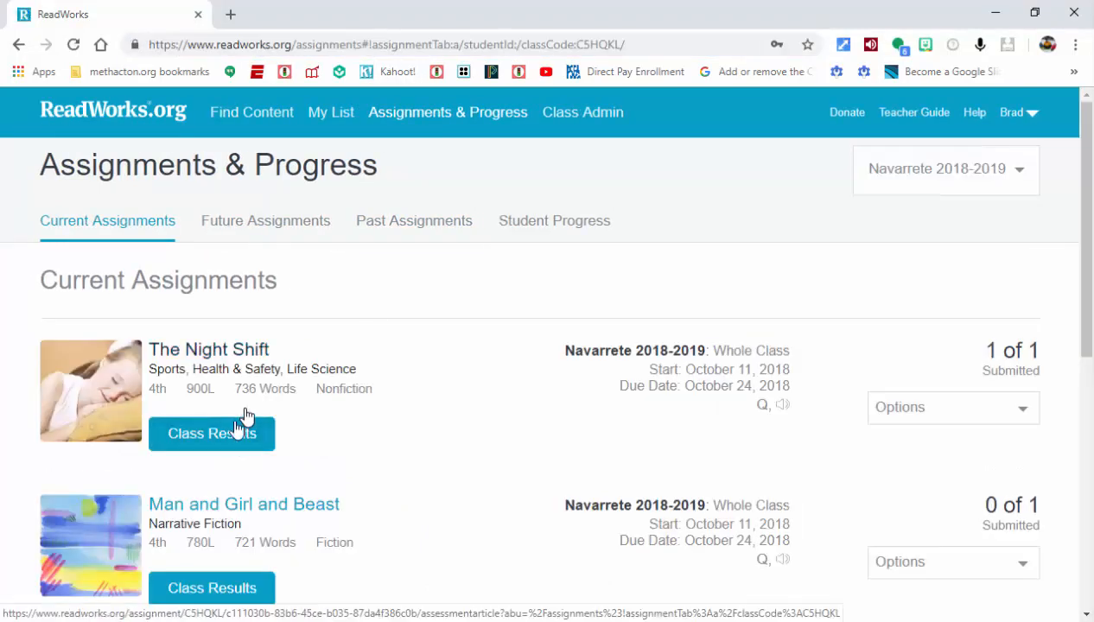
left_click(211, 433)
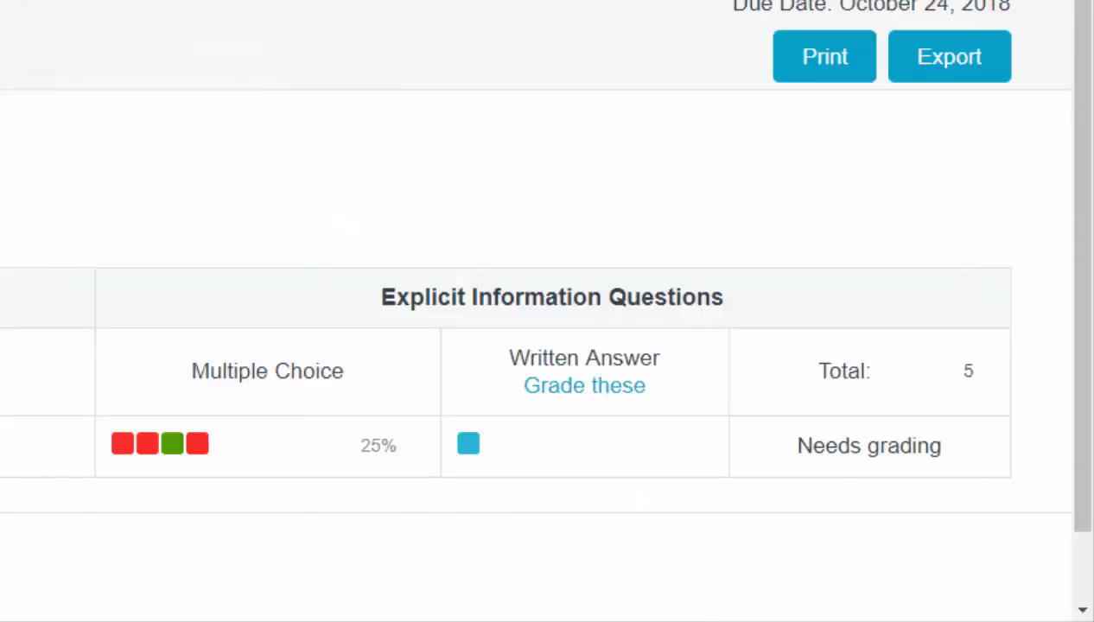
mouse_move(71, 495)
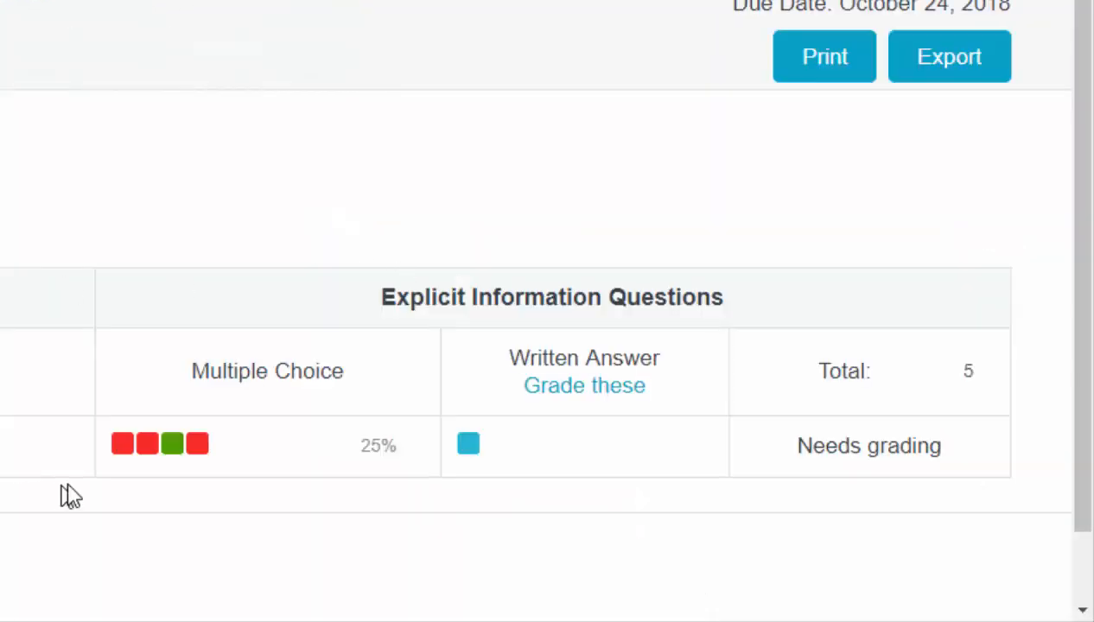
mouse_move(216, 415)
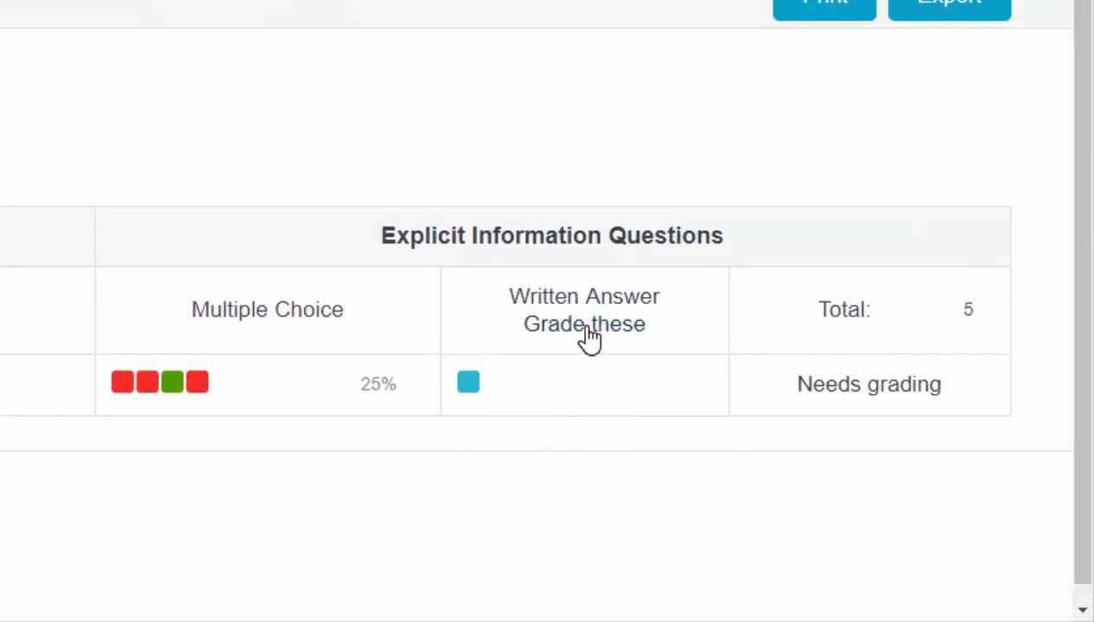
- Mark Daniel's written 'Sample' answer to question 5 Correct, raising the total to 40%
right_click(691, 398)
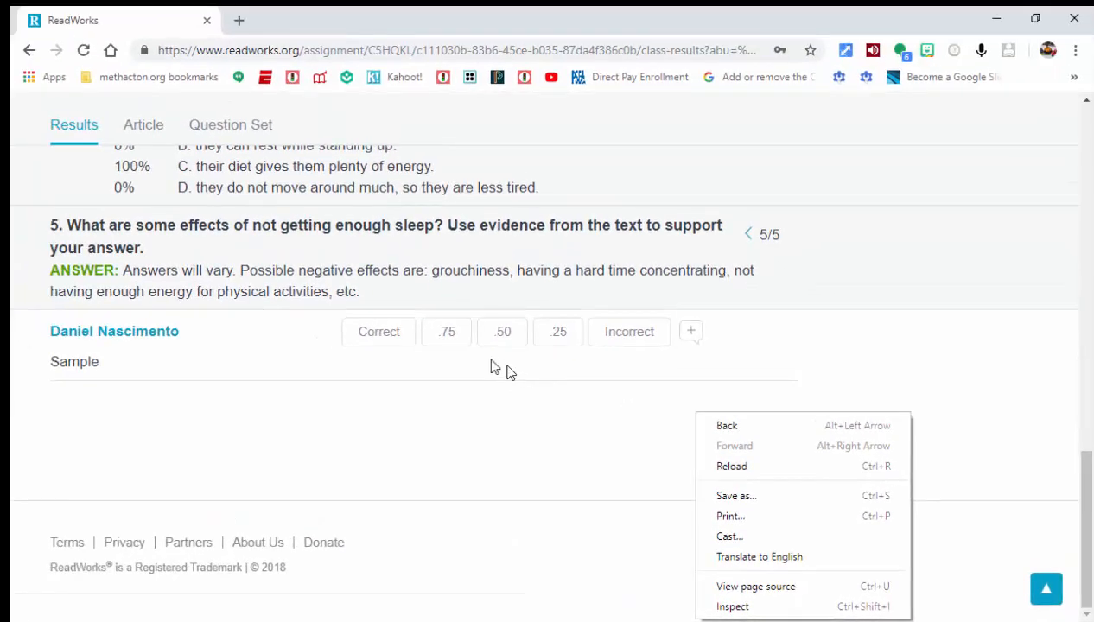
mouse_move(393, 337)
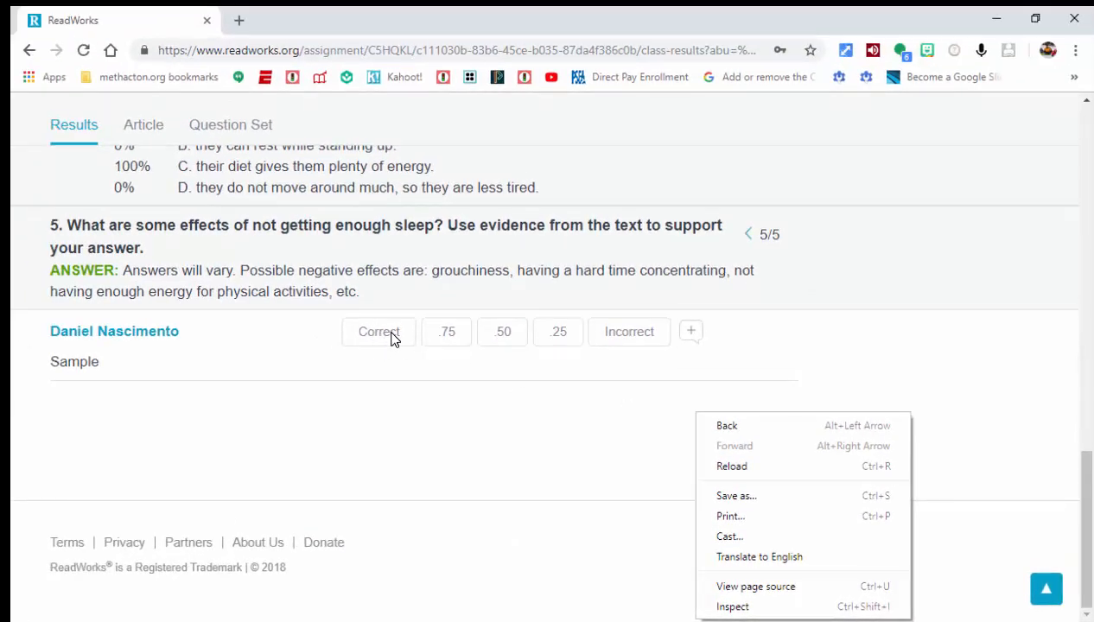
left_click(378, 331)
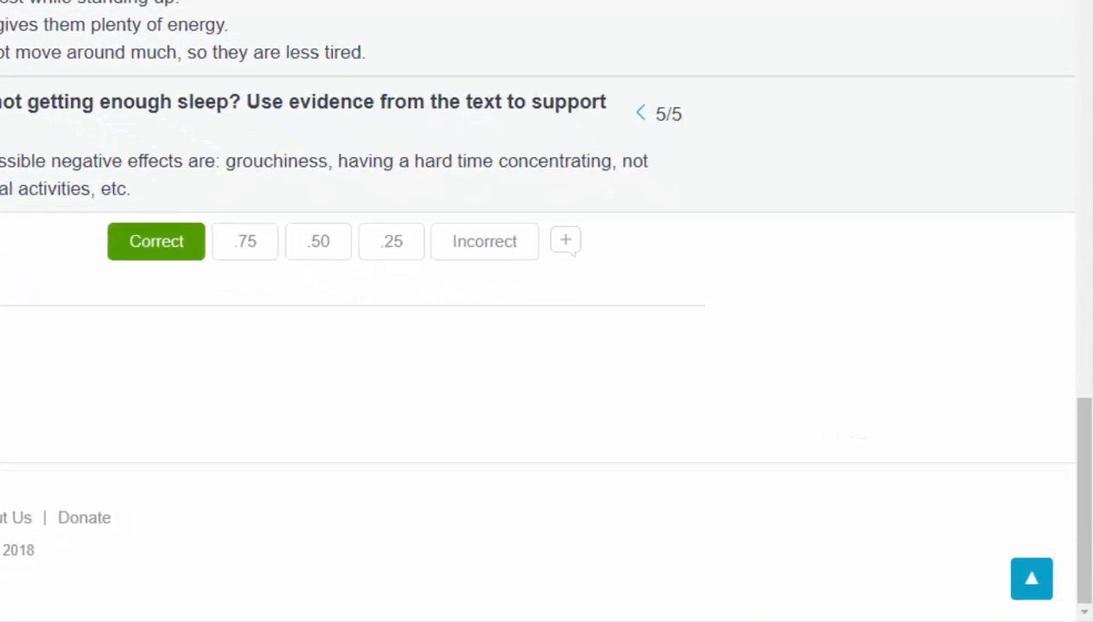
scroll("down", 3)
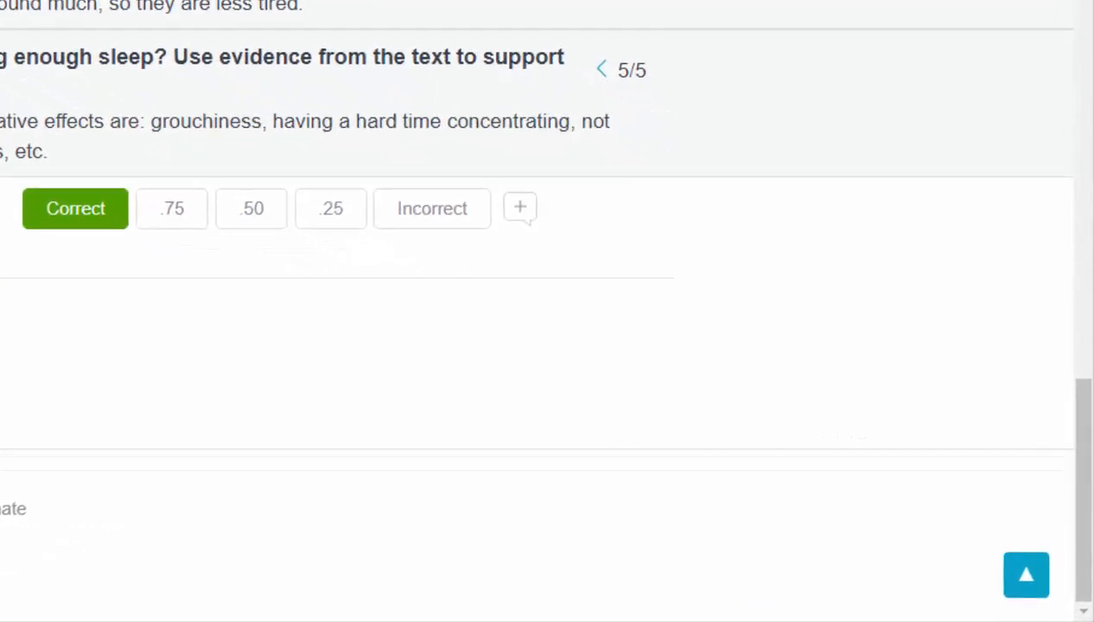
scroll("up", 3)
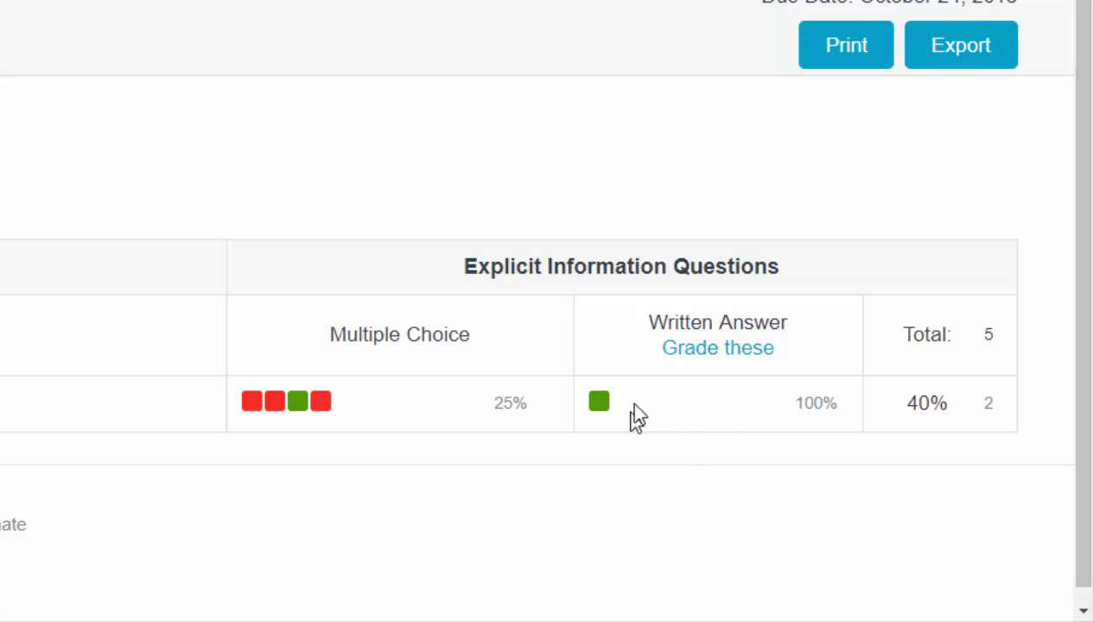
mouse_move(927, 484)
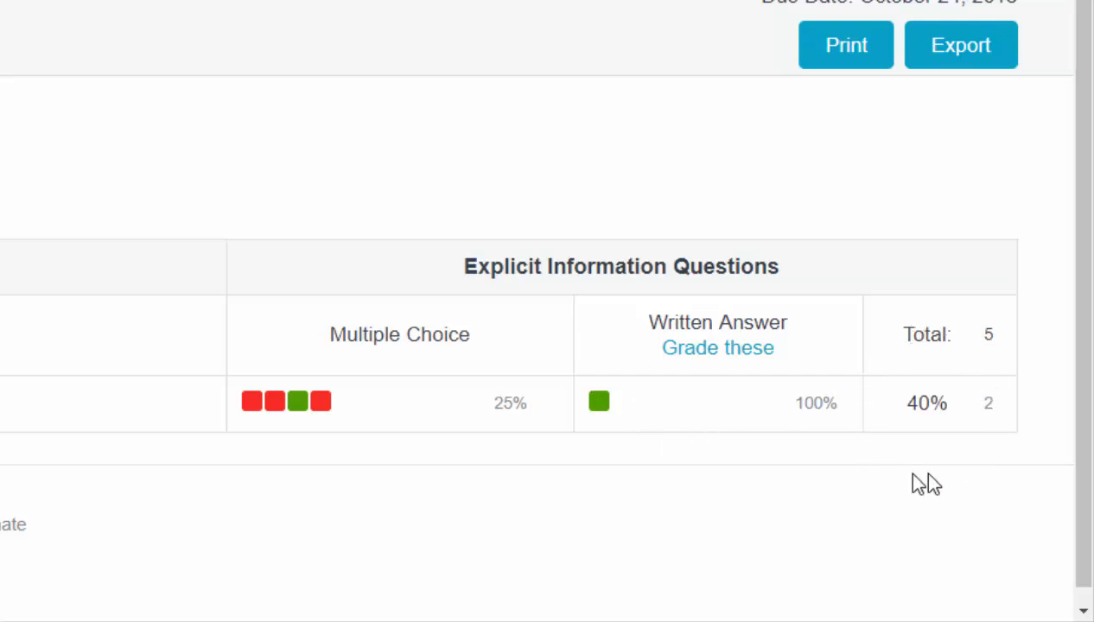
mouse_move(958, 465)
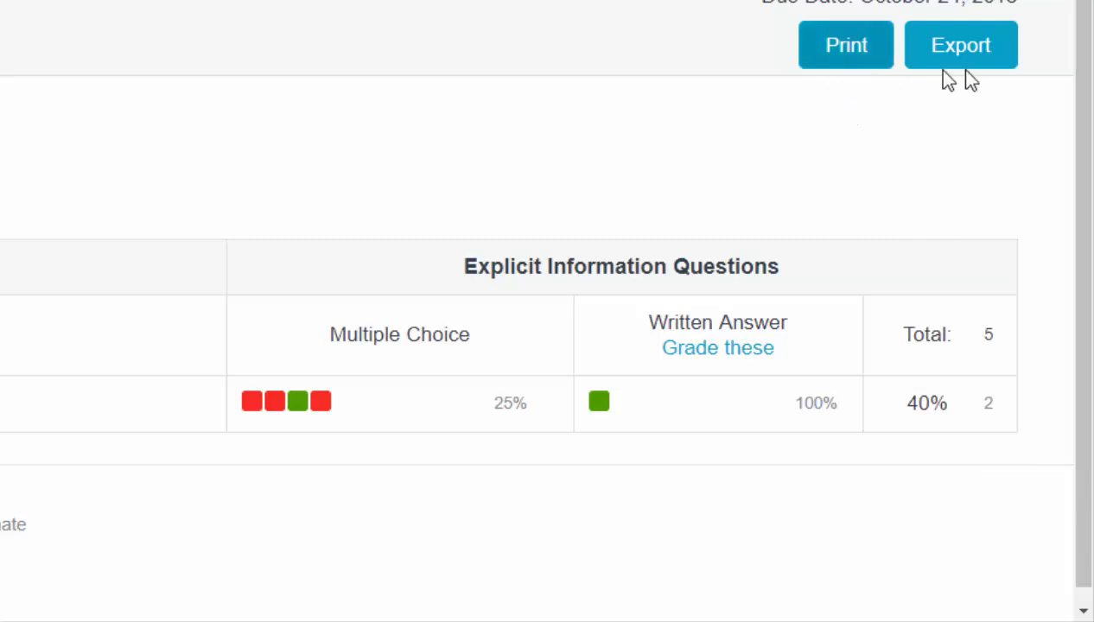
mouse_move(847, 160)
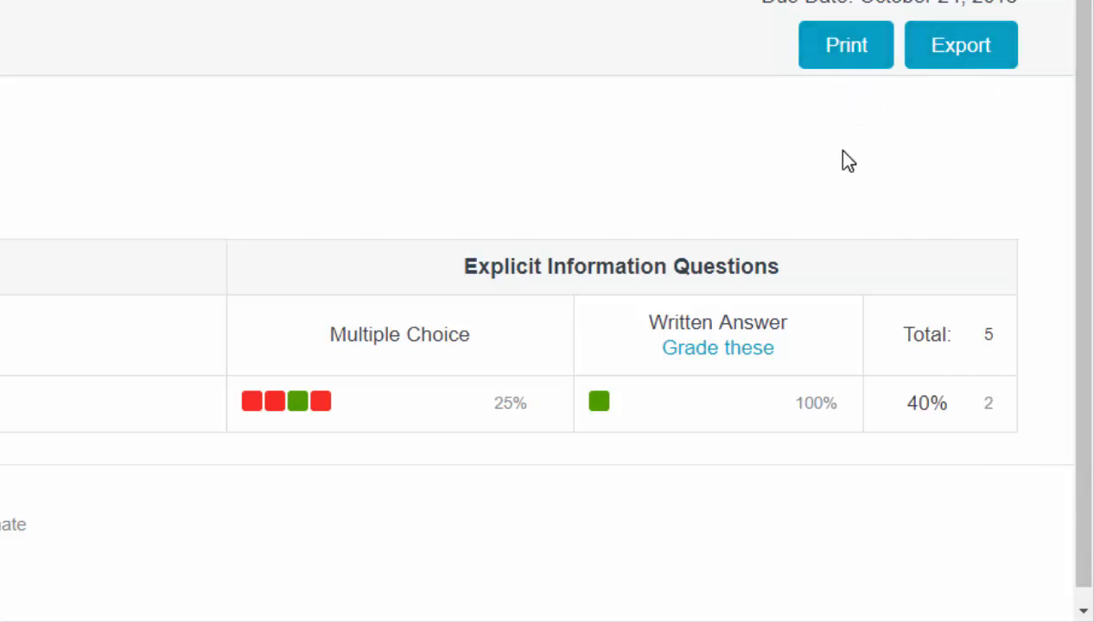